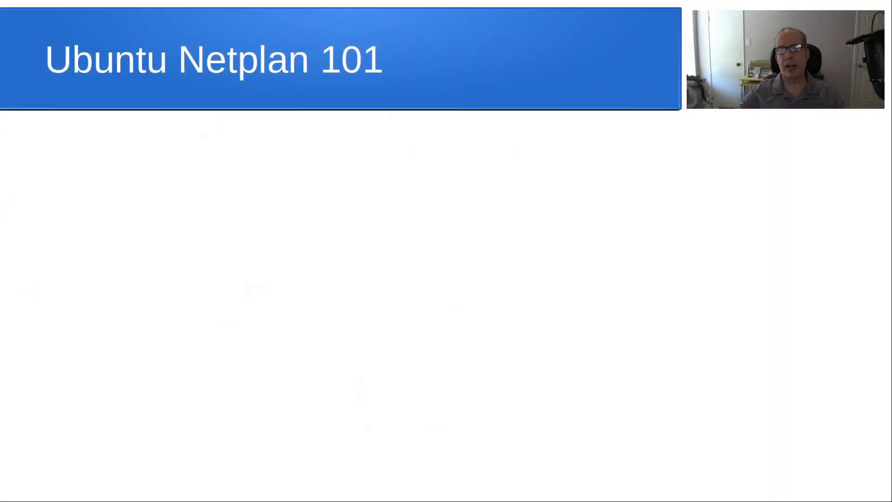
pyautogui.moveTo(334, 326)
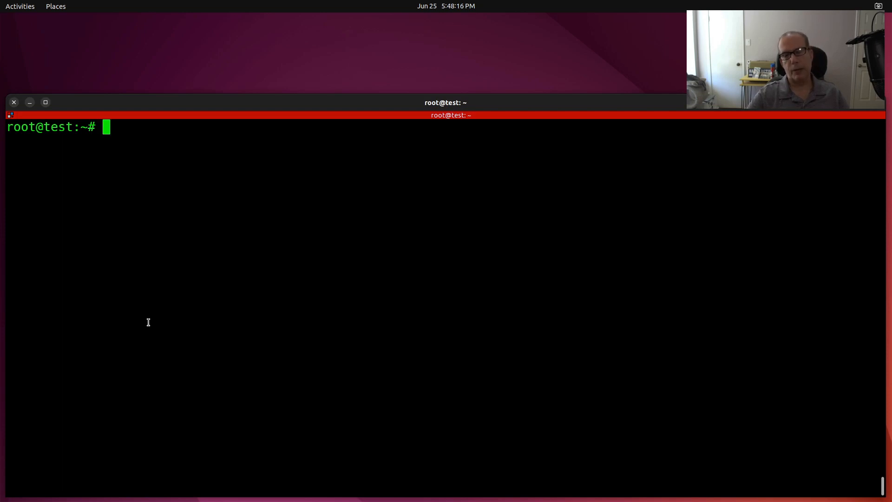
# Run 'sudo apt install bridge-utils' then 'sudo apt install network-manager' as root
pyautogui.write('sudo apt install bridge-utils')
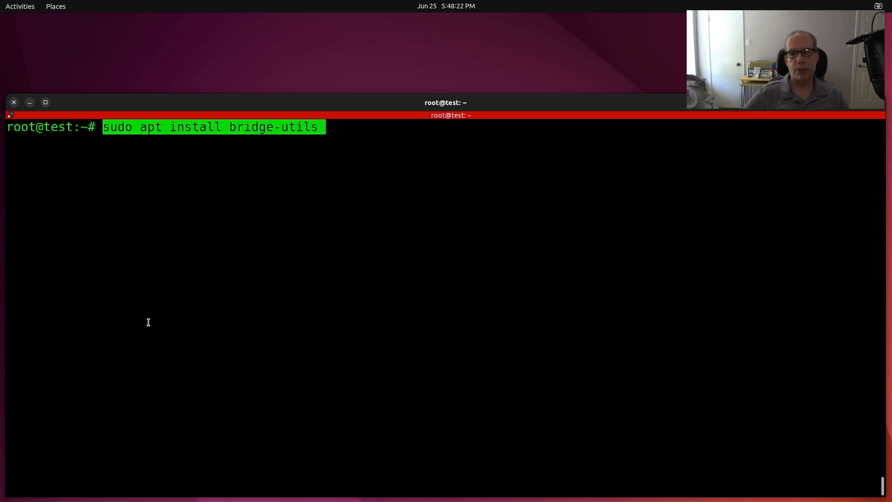
pyautogui.press('Return')
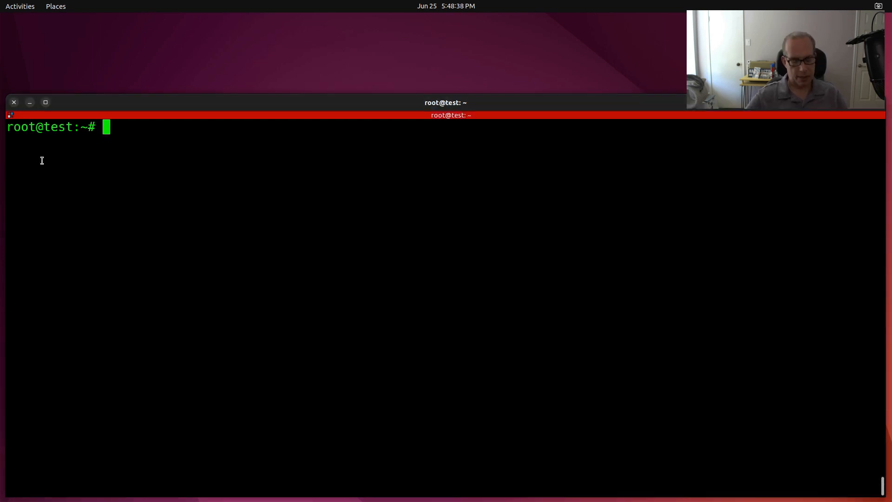
pyautogui.write('sudo apt install network-manager')
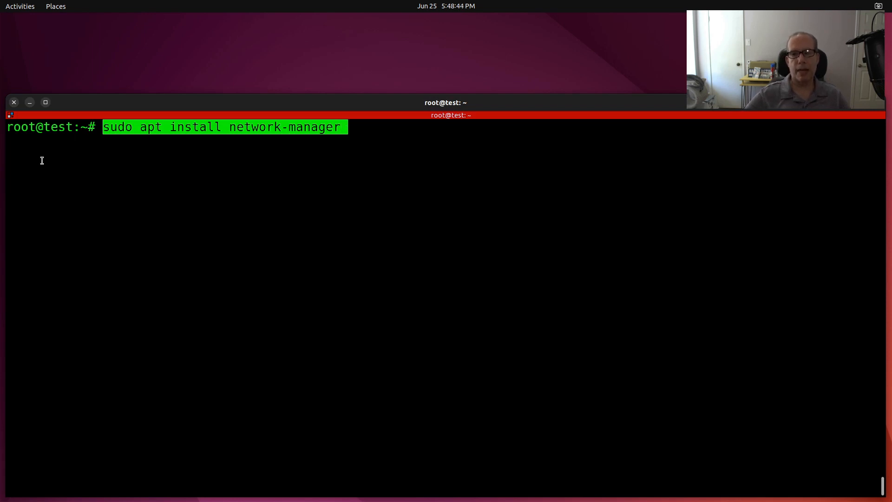
pyautogui.press('Return')
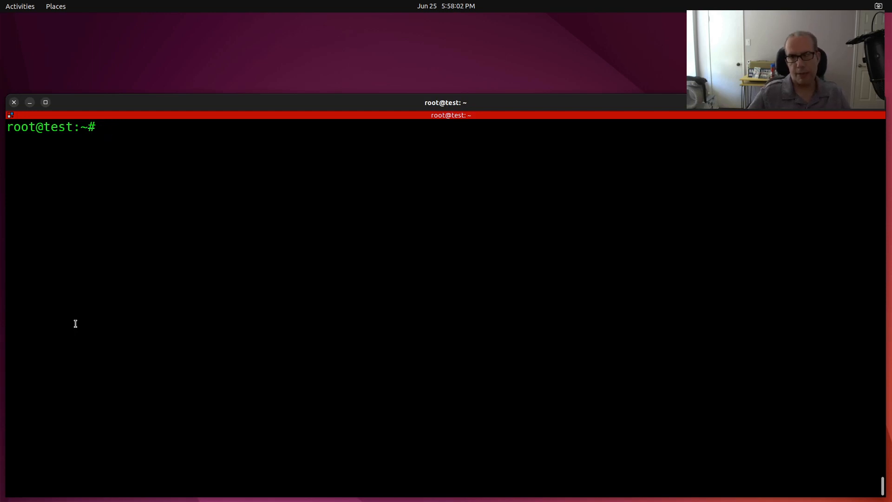
# Run ifconfig to list the machine's current network interfaces
pyautogui.write('ifcon')
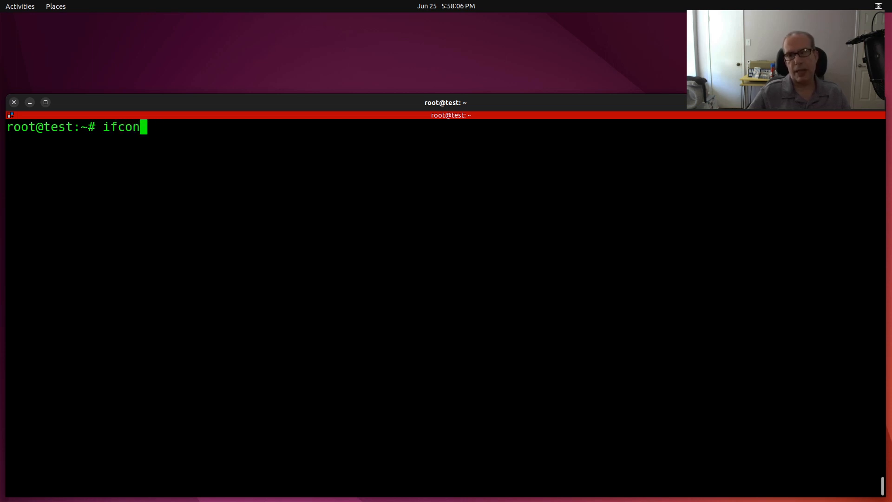
pyautogui.press('Return')
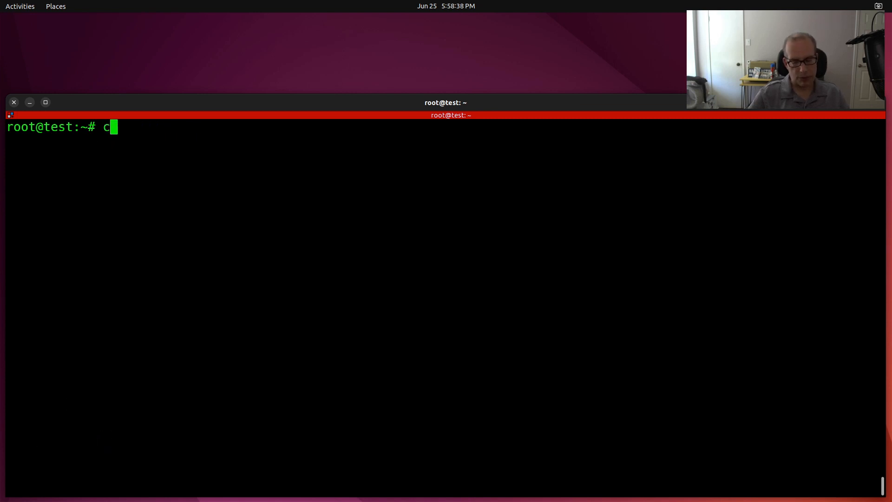
# Change into /etc/netplan and list its files
pyautogui.write('d /')
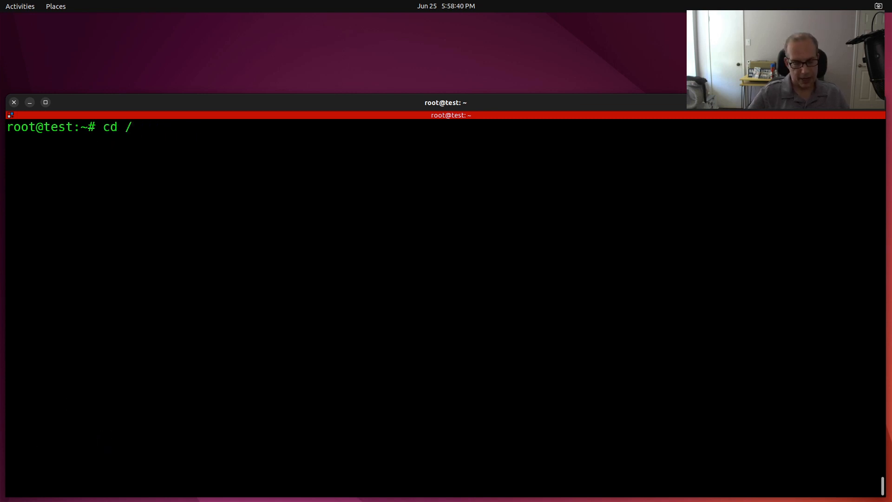
pyautogui.write('etc/ne')
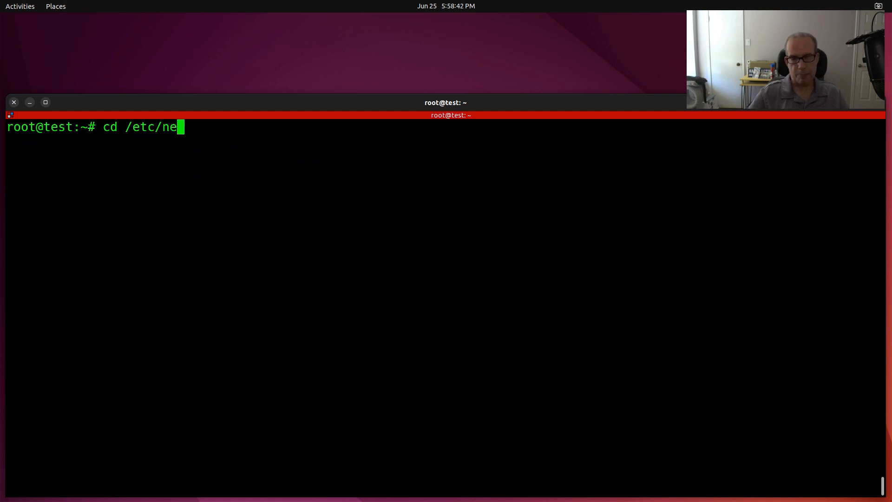
pyautogui.write('tplan')
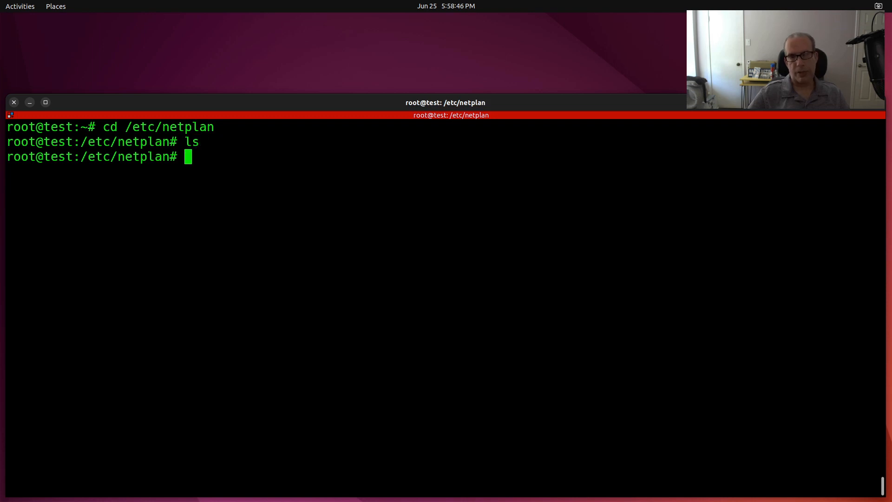
pyautogui.press('Return')
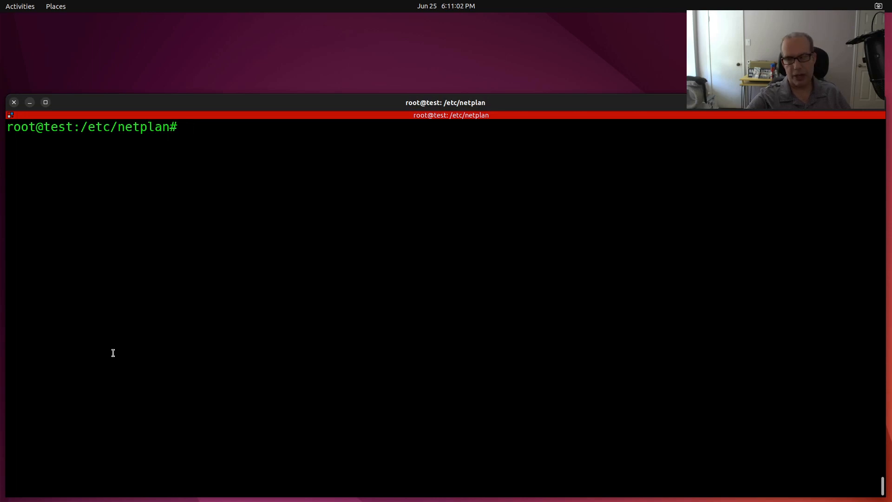
# Run 'sudo nano 01-netcfg.yaml' to edit the netplan file showing bridge0 settings
pyautogui.write('sudo nano 01-netcfg.yaml')
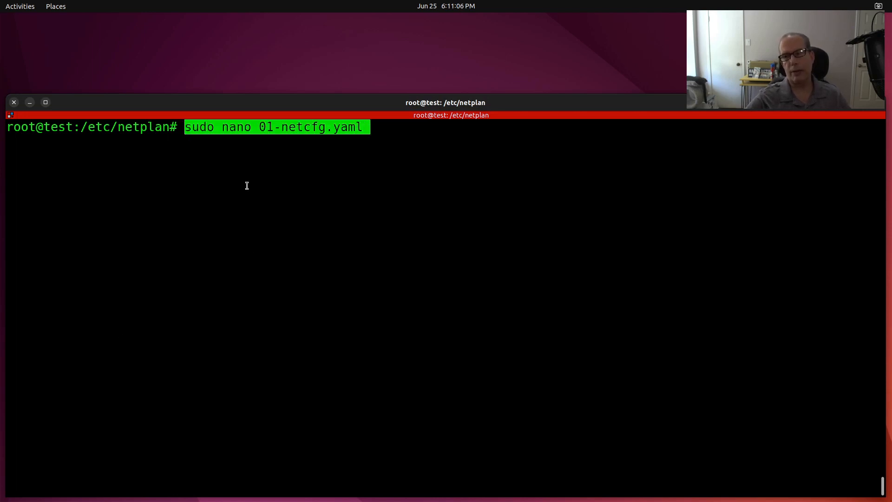
pyautogui.moveTo(286, 145)
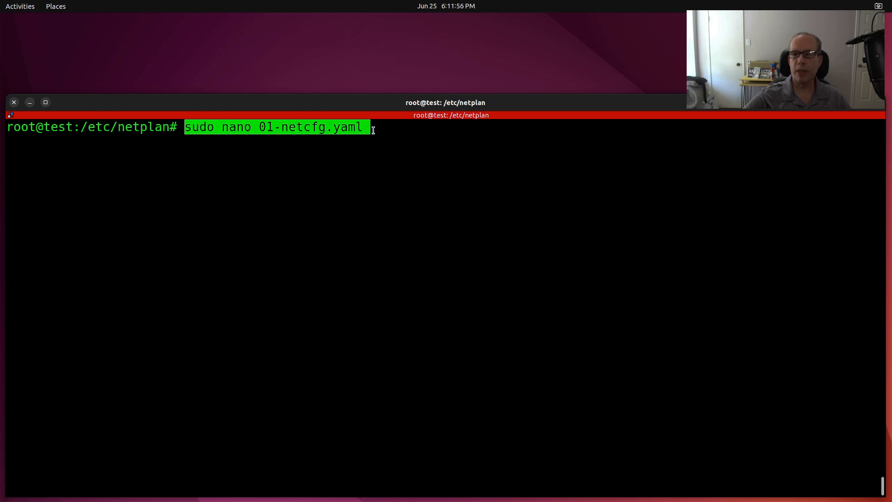
pyautogui.press('Return')
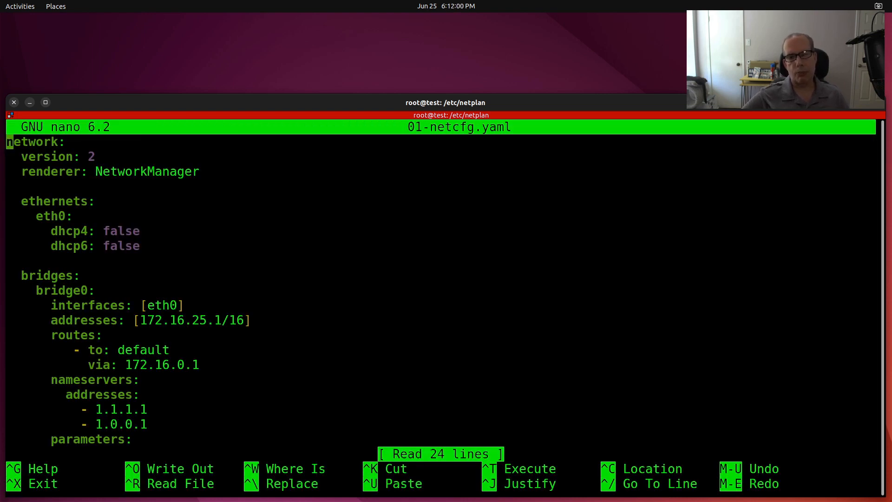
pyautogui.press('Down')
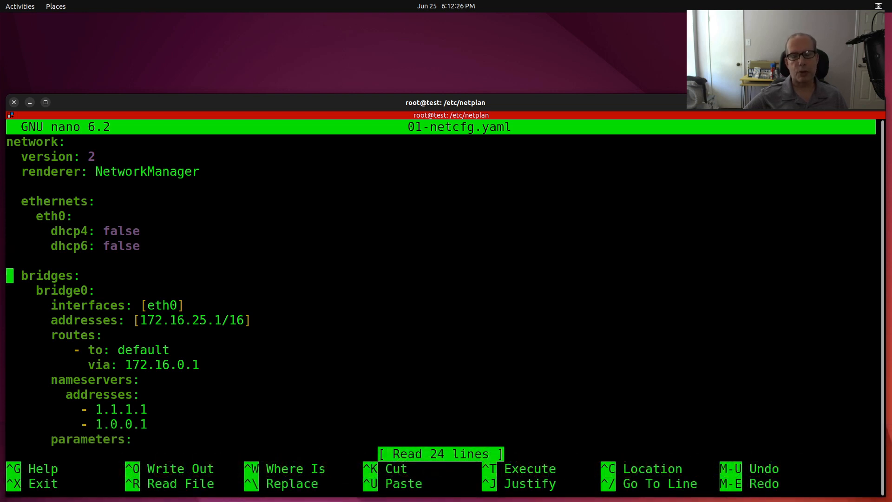
pyautogui.press('Down')
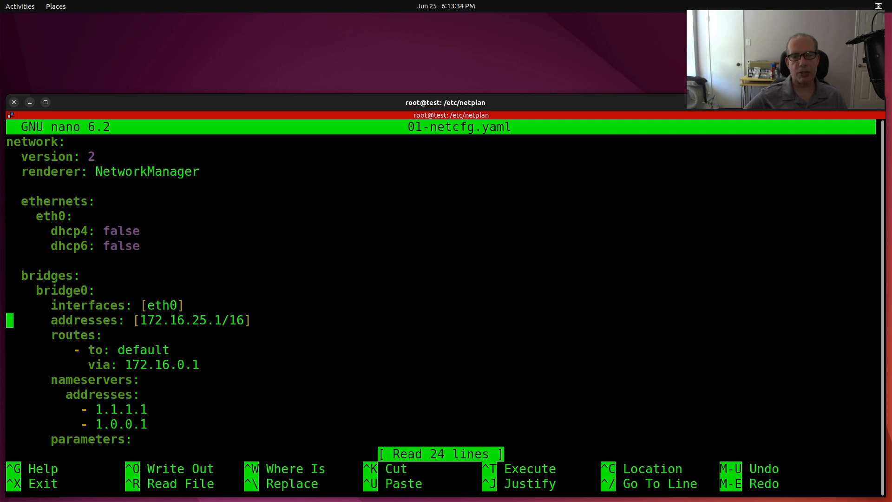
pyautogui.press('Down')
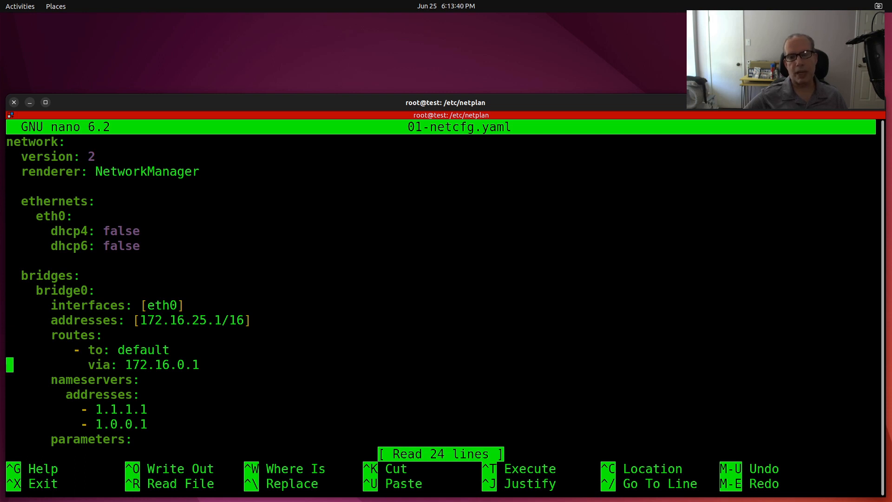
pyautogui.press('Up')
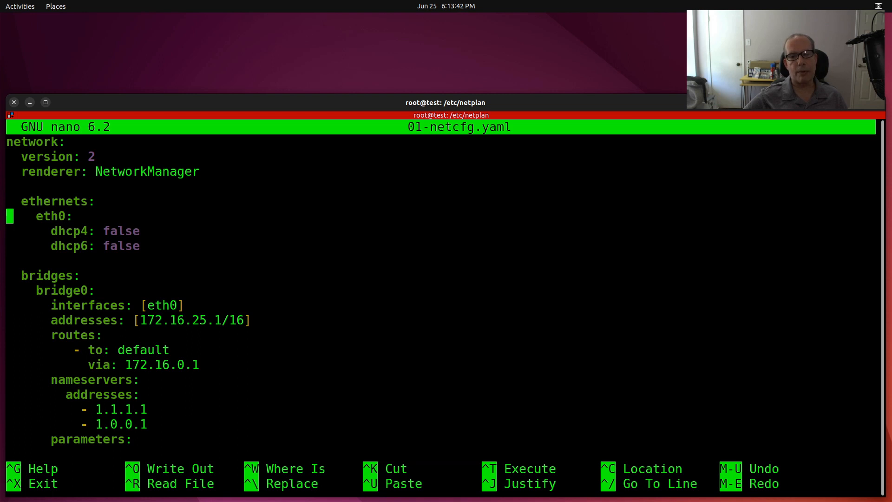
pyautogui.press('Down')
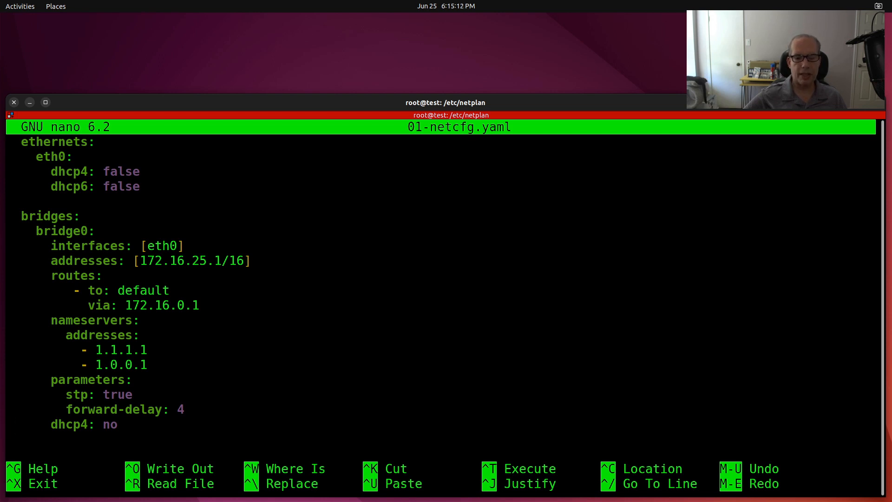
# Exit nano and run 'netplan apply' to bring bridge0 up at 172.16.25.1/16
pyautogui.press('ctrl+x')
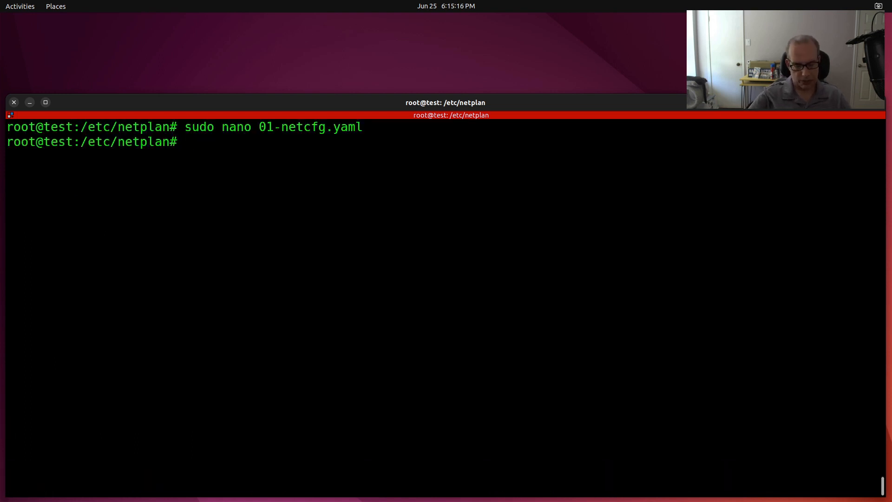
pyautogui.write('netp')
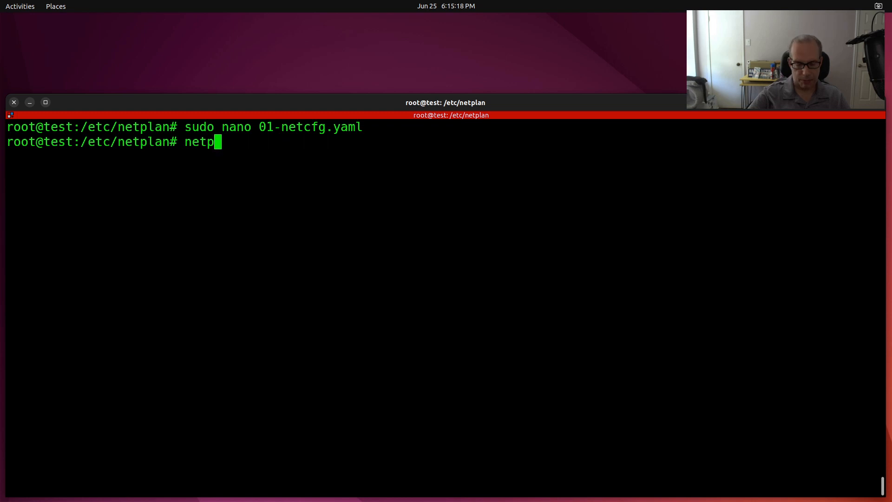
pyautogui.write('lan apply')
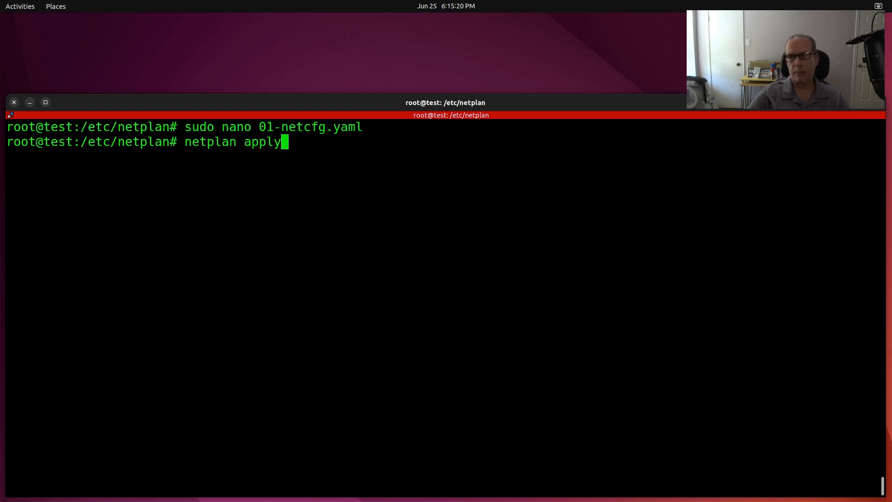
pyautogui.press('Return')
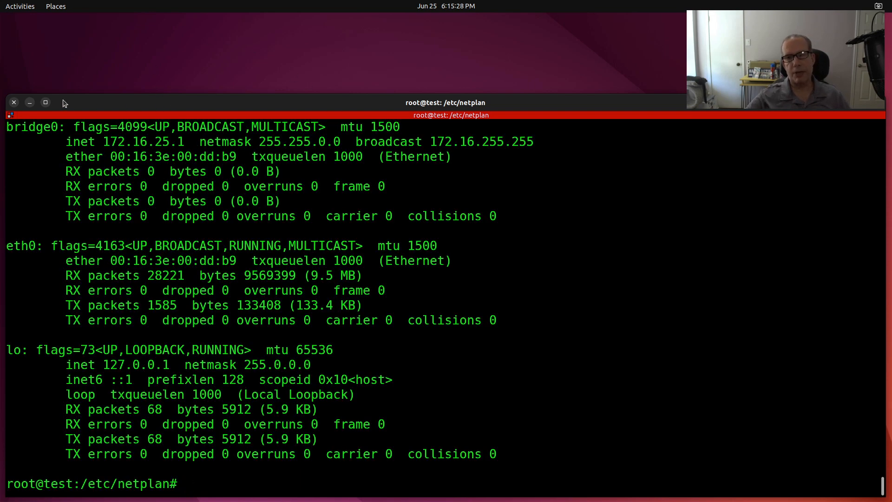
pyautogui.moveTo(97, 147)
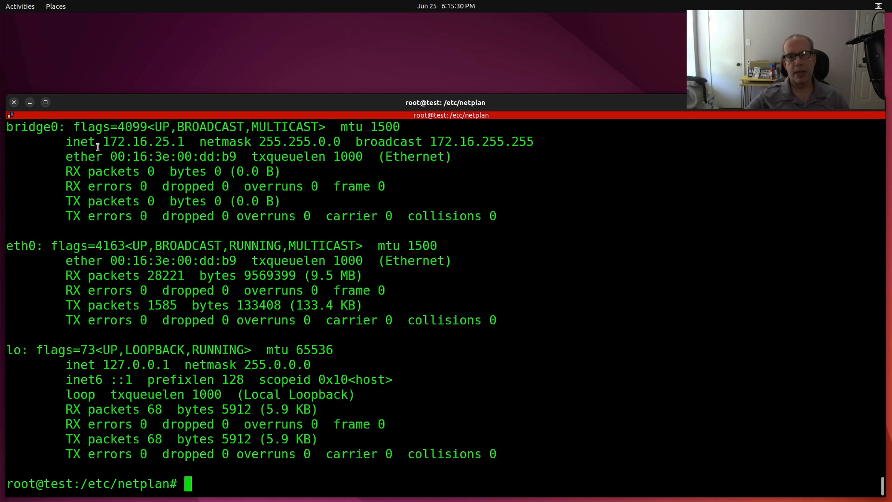
# Point out the bridge0 address 172.16.25.1 and the addressless eth0 interface name
pyautogui.doubleClick(125, 142)
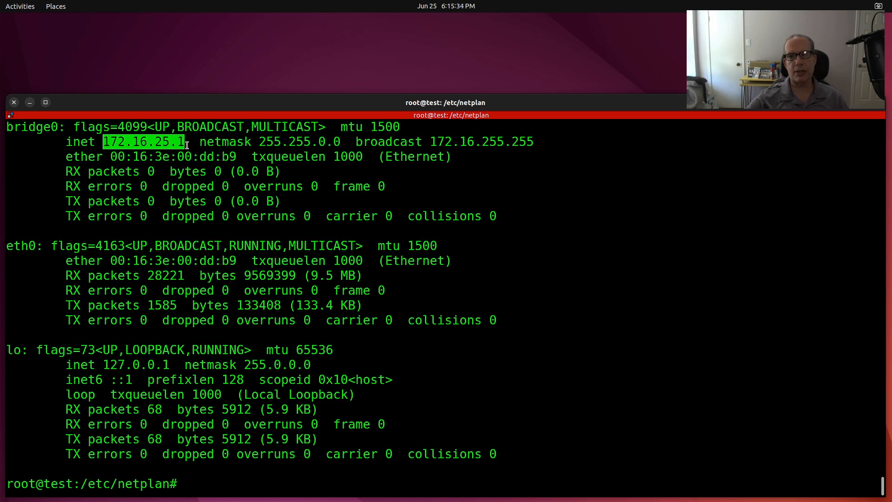
pyautogui.moveTo(154, 175)
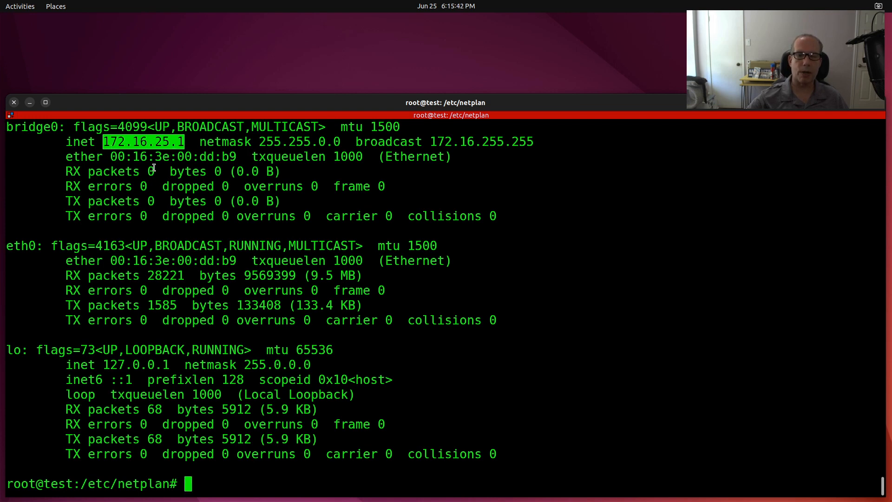
pyautogui.moveTo(8, 246)
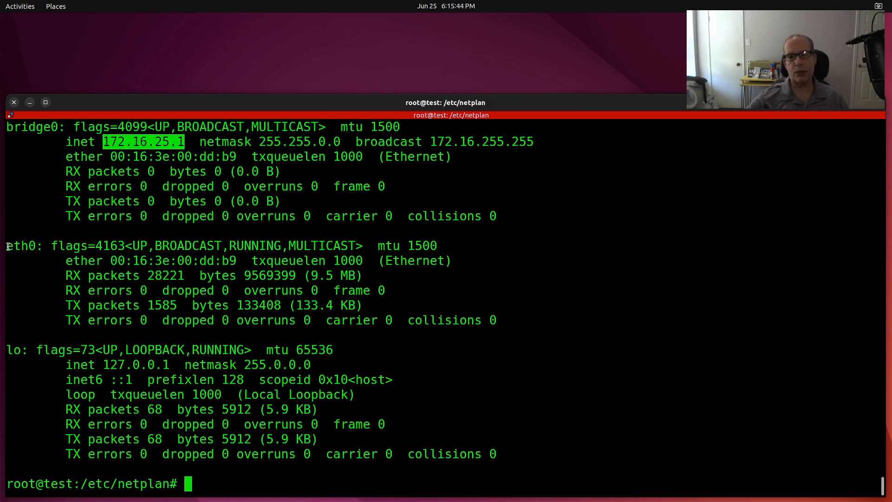
pyautogui.doubleClick(22, 245)
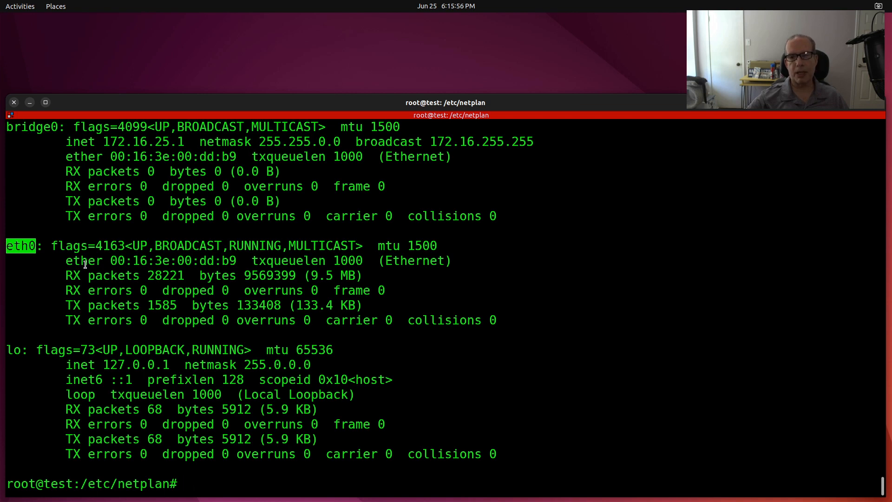
pyautogui.moveTo(41, 208)
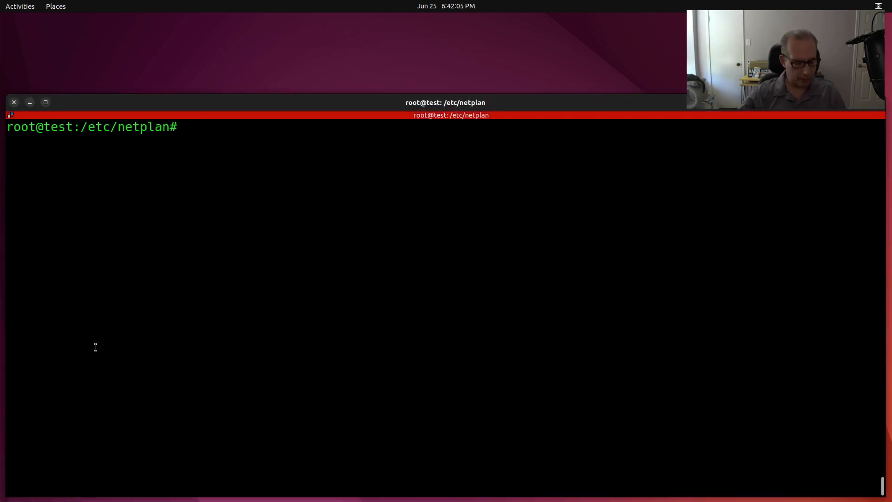
# Review 01-netcfg.yaml in nano, now an eth0 DHCP configuration, and exit without edits
pyautogui.write('sudo nano 01-netcfg.yaml')
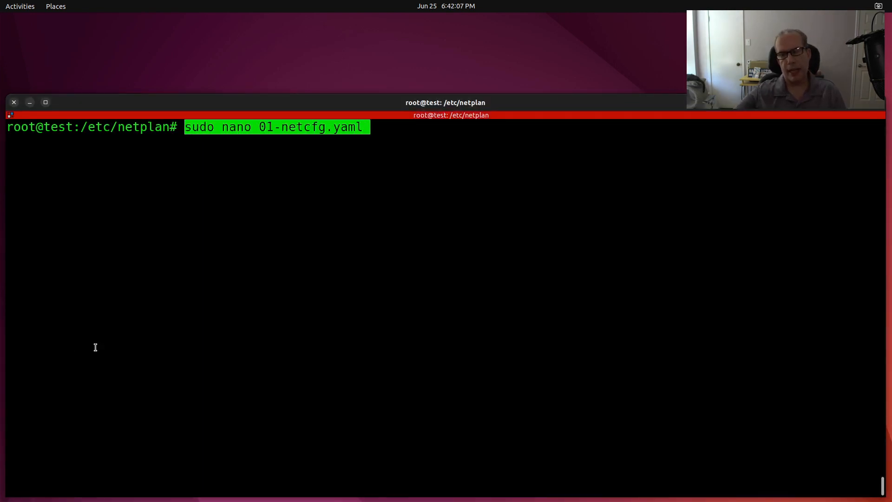
pyautogui.press('Return')
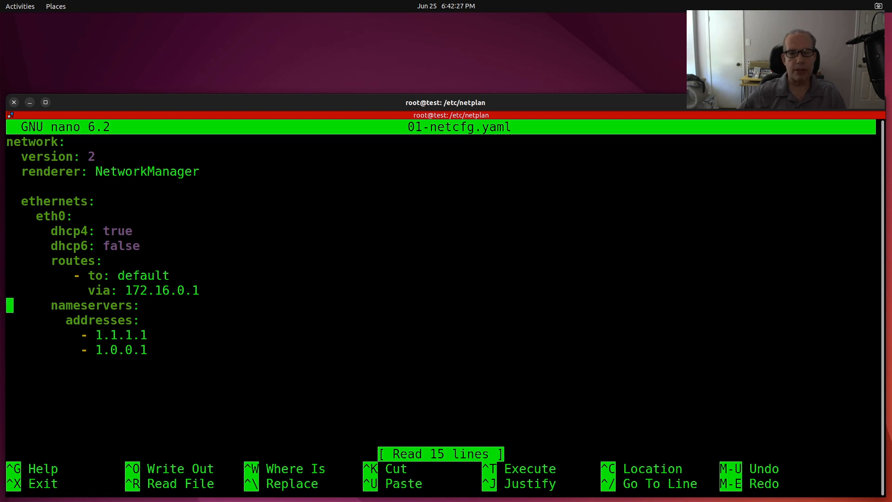
pyautogui.press('Down')
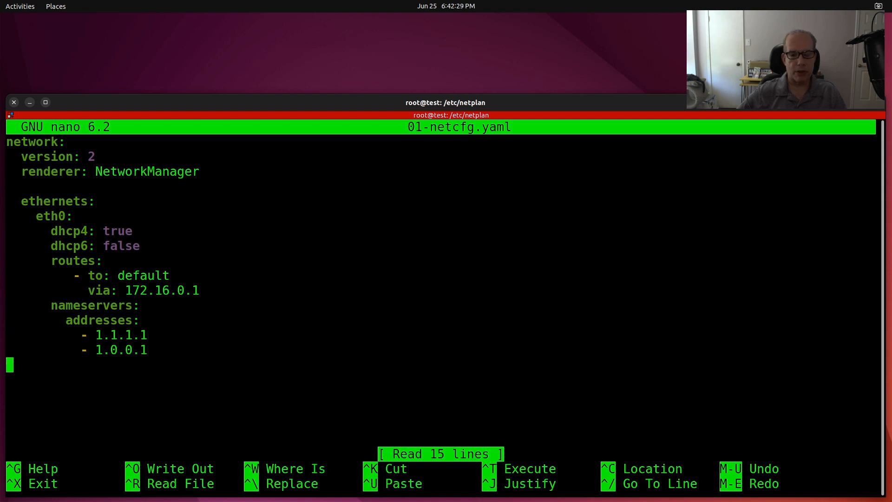
pyautogui.press('ctrl+x')
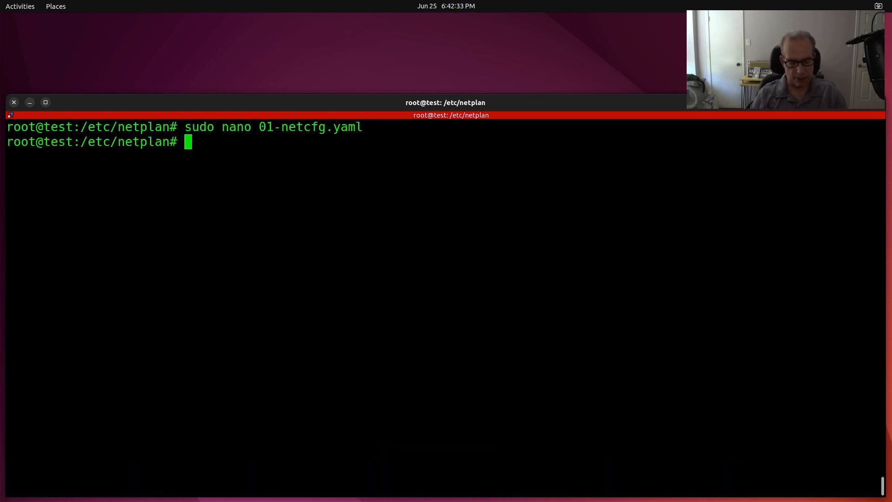
# Apply netplan and run ifconfig, showing eth0 at 172.16.1.192 with bridge0 gone
pyautogui.write('sud')
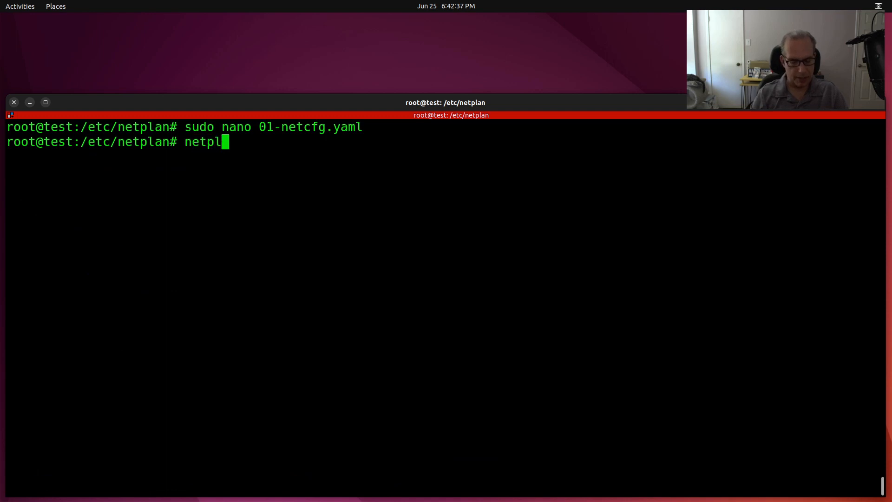
pyautogui.press('Return')
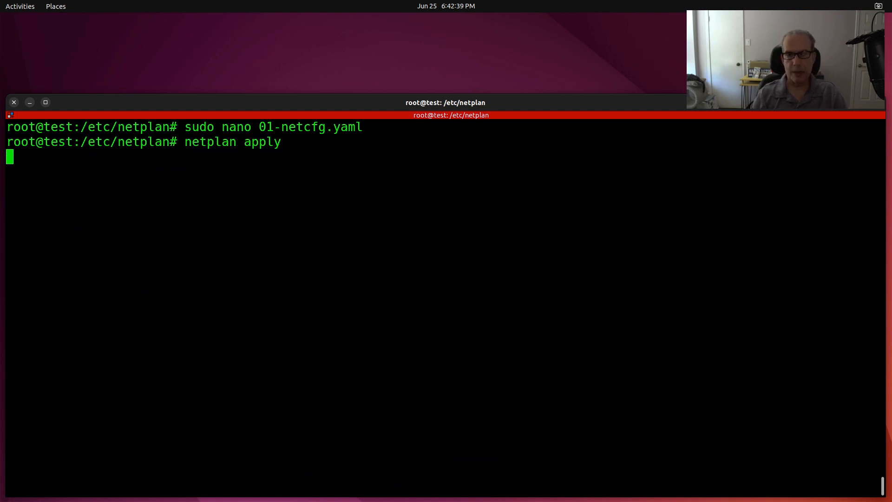
pyautogui.press('Return')
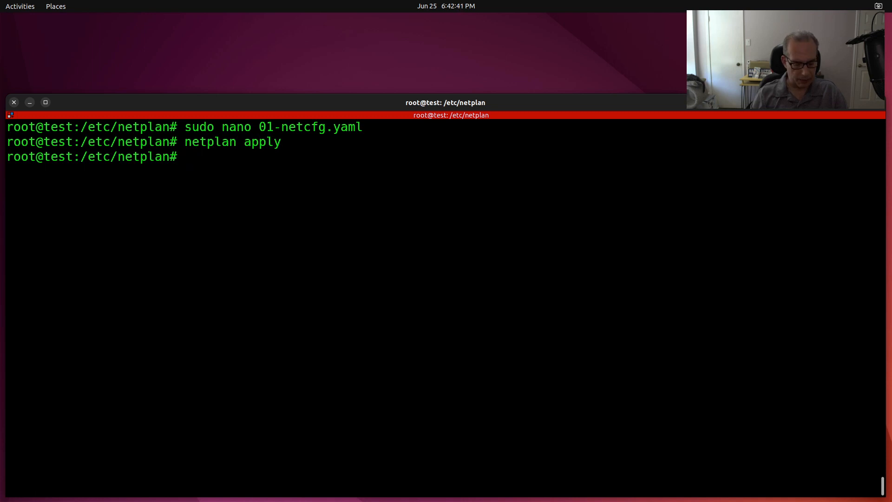
pyautogui.write('ifco')
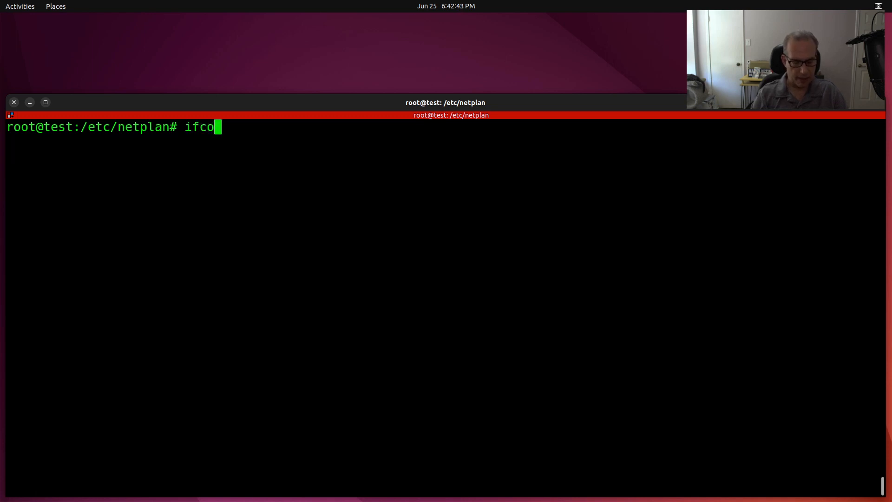
pyautogui.press('Return')
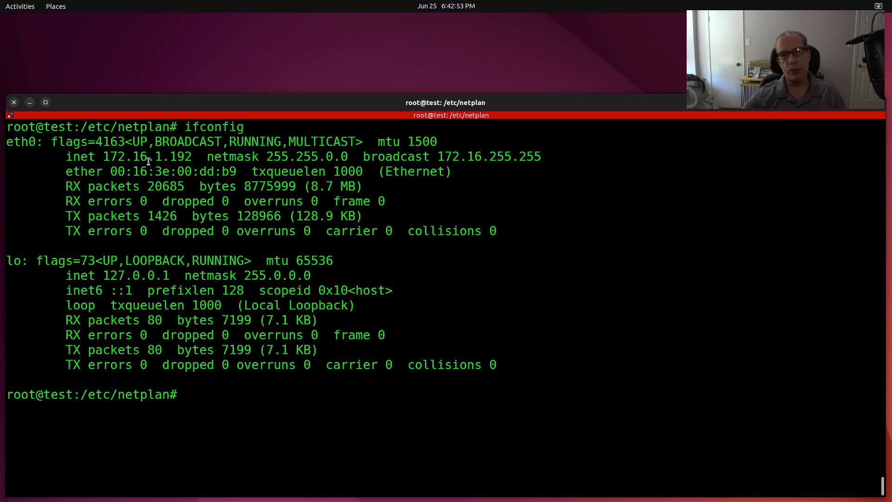
pyautogui.moveTo(36, 164)
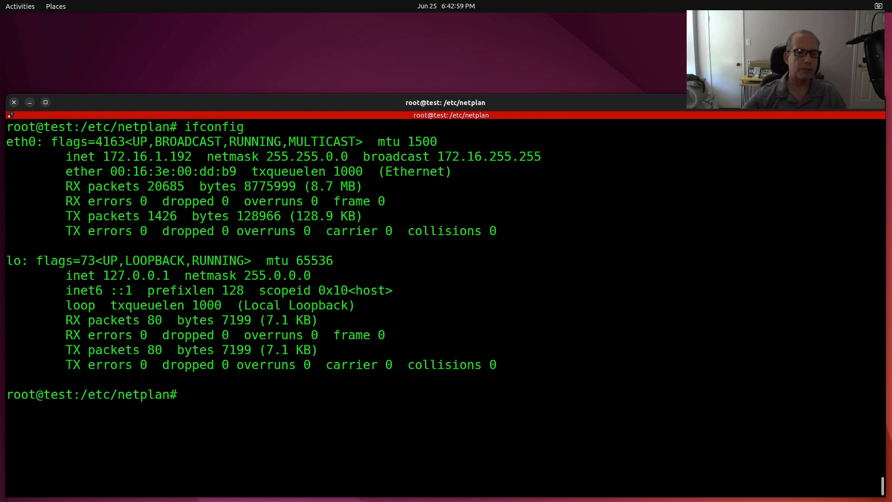
# Reopen 01-netcfg.yaml in nano showing eth0 and eth1 with DHCPv4 and nameservers
pyautogui.write('sudo nano 01-netcfg.yaml')
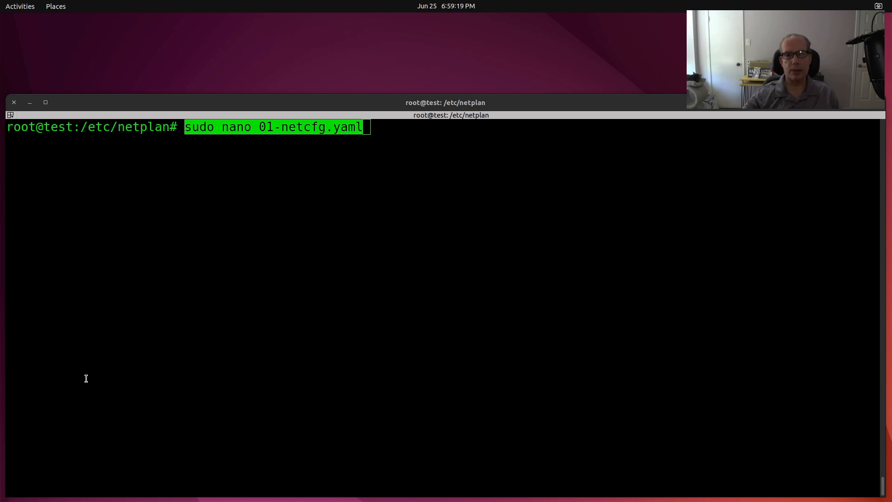
pyautogui.moveTo(204, 290)
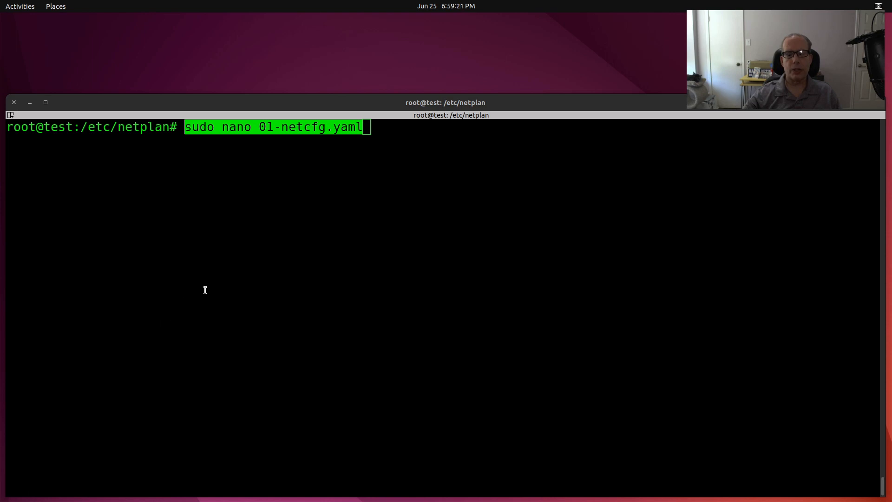
pyautogui.moveTo(235, 267)
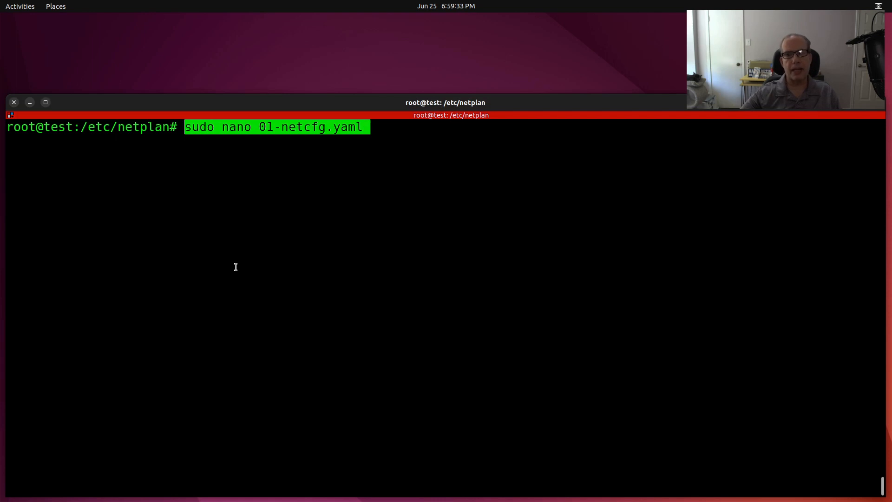
pyautogui.press('Return')
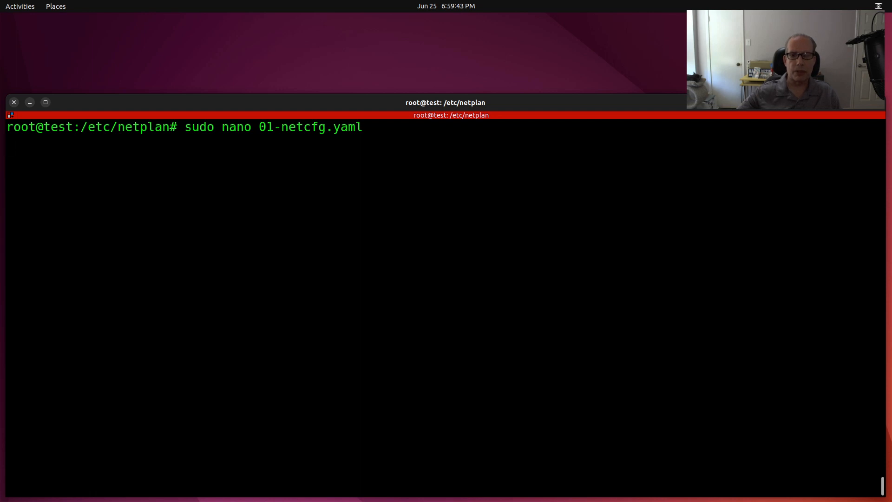
pyautogui.press('Return')
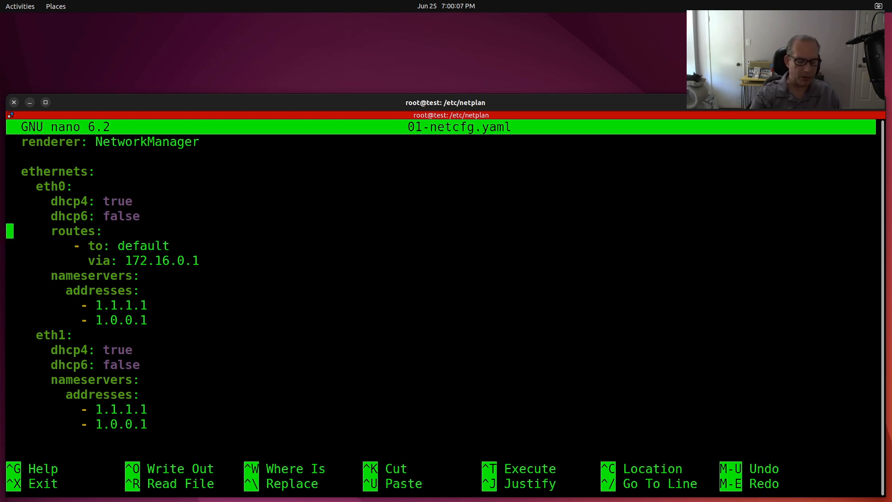
# Exit nano, apply netplan and list interfaces: eth0 at 172.16.1.192, eth1 at 172.16.1.119
pyautogui.press('ctrl+x')
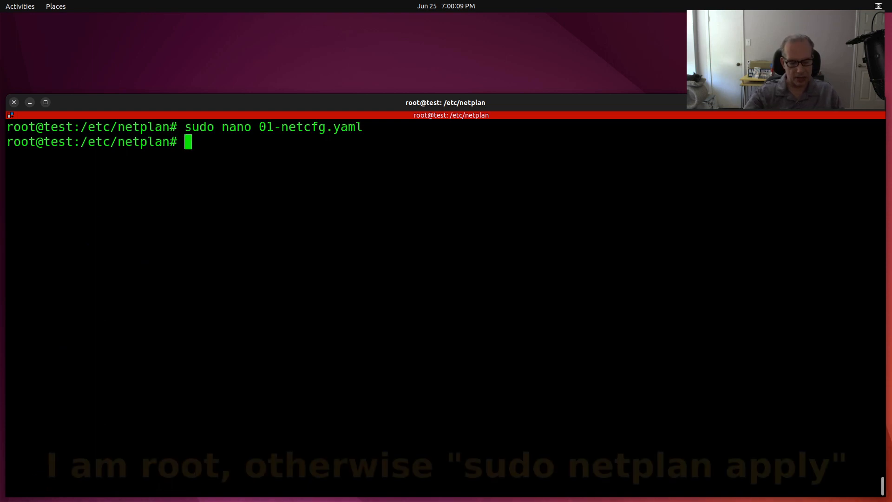
pyautogui.write('netplan apply')
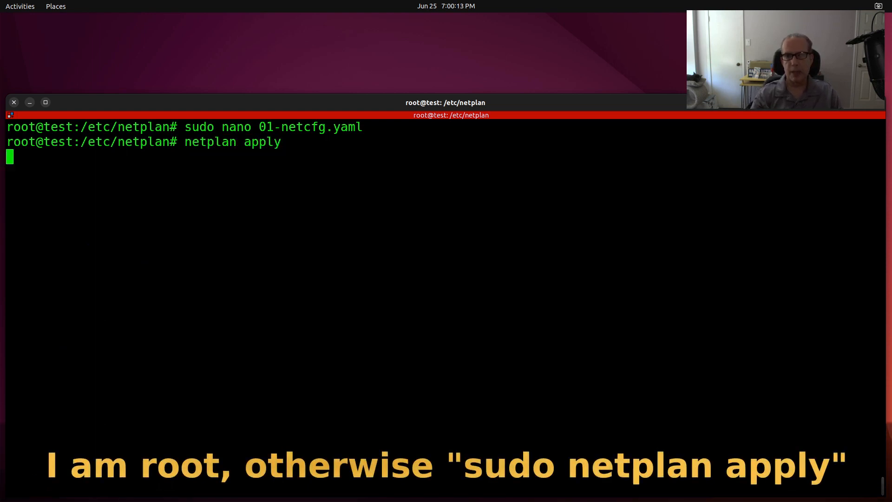
pyautogui.press('Return')
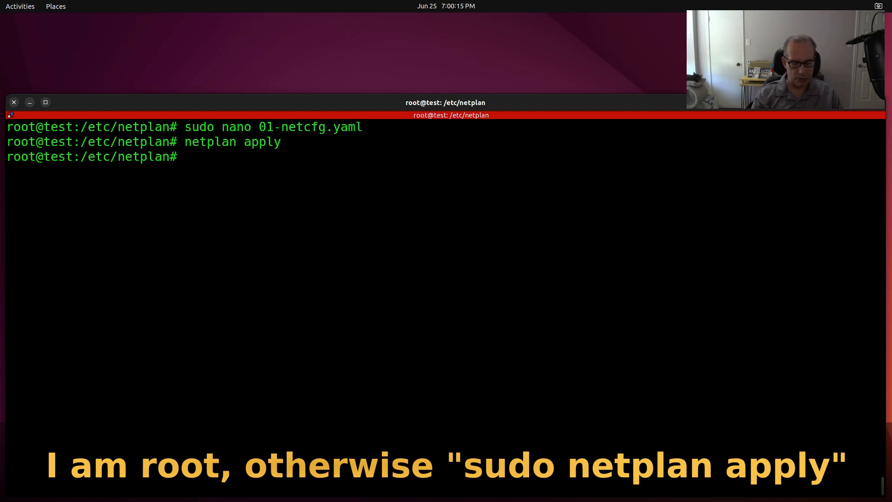
pyautogui.write('i')
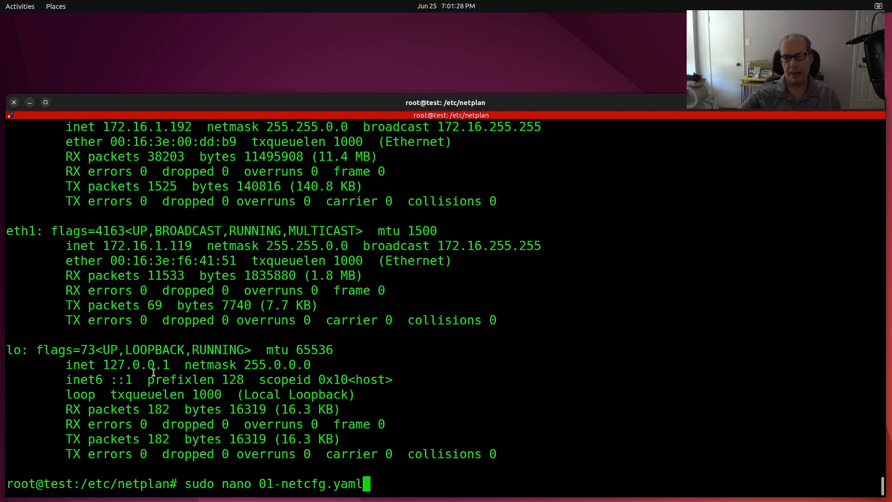
# Remove the eth1 block from 01-netcfg.yaml in nano and save, leaving only eth0's settings
pyautogui.press('Return')
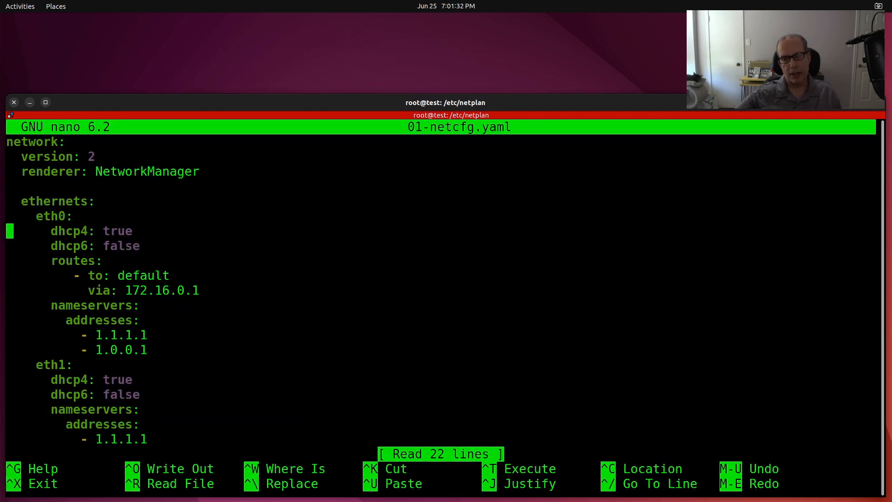
pyautogui.press('Down')
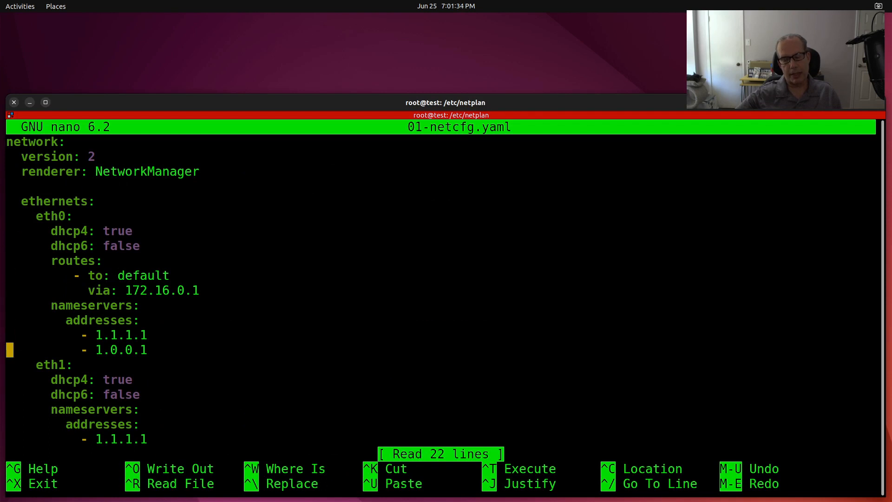
pyautogui.press('Down')
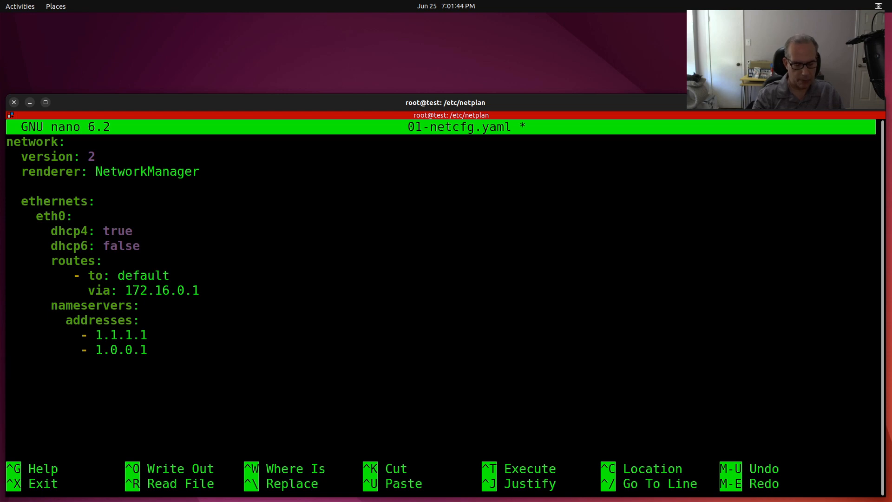
pyautogui.press('ctrl+o')
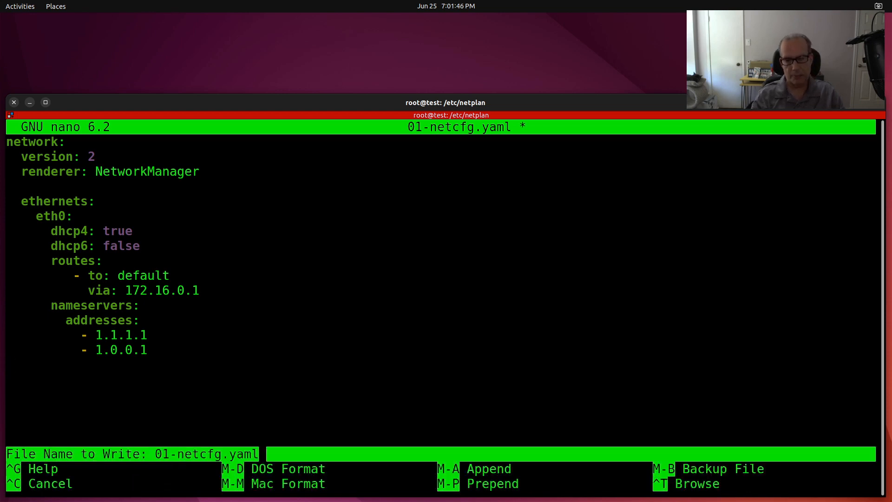
pyautogui.press('Return')
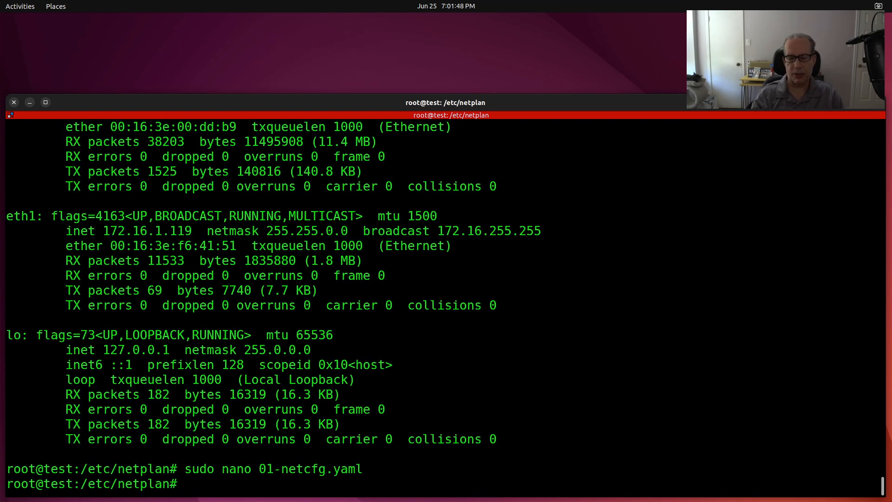
# Apply the trimmed netplan configuration with netplan apply
pyautogui.write('net')
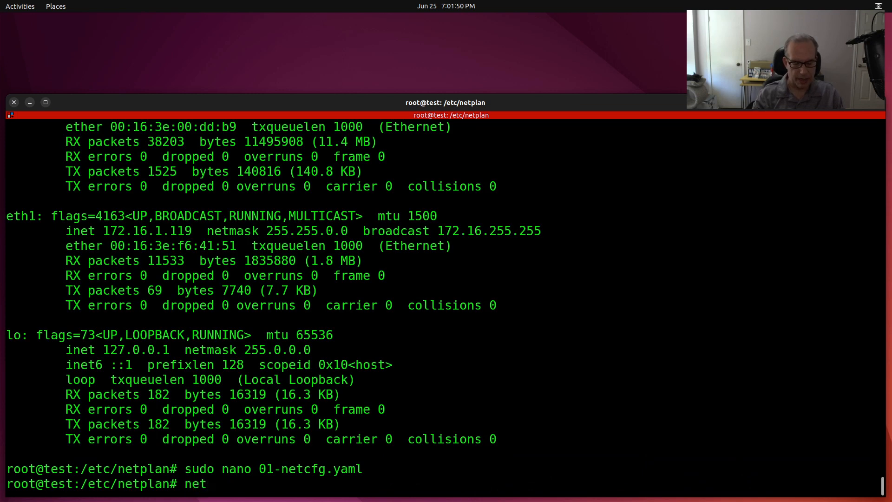
pyautogui.write('plan appl')
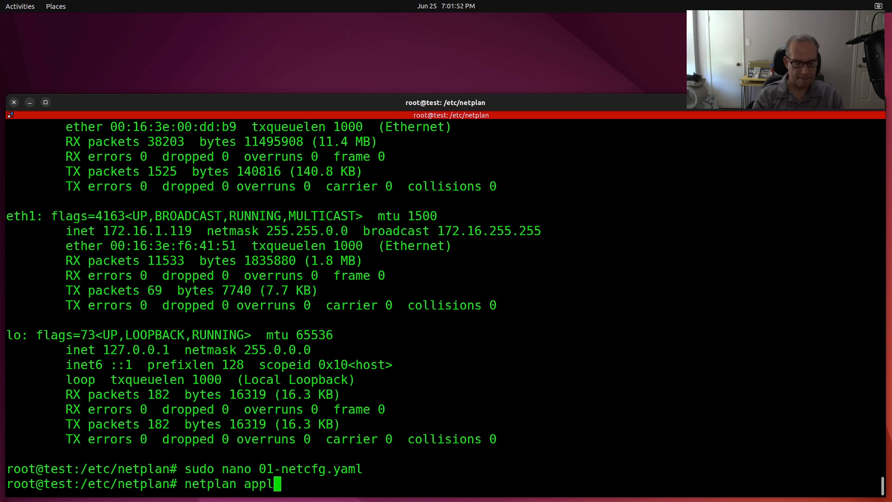
pyautogui.press('Return')
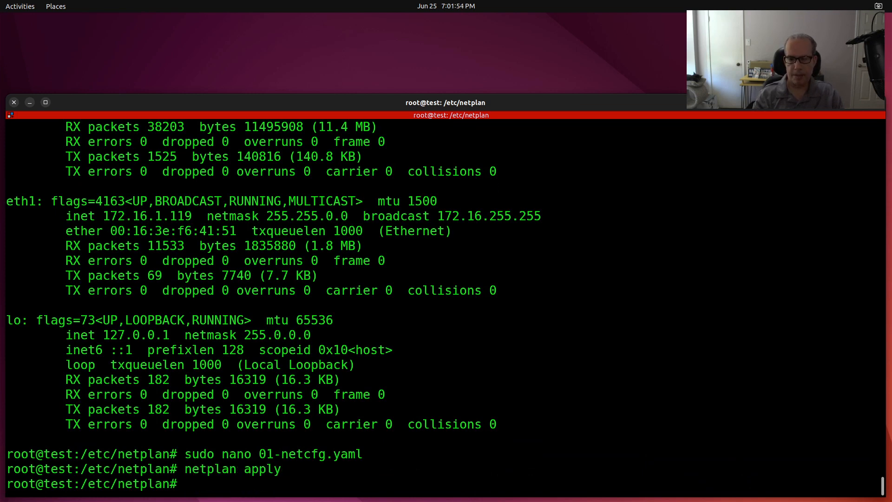
# List interfaces with ifconfig, seeing eth1 still at 172.16.1.119, then return to an empty prompt
pyautogui.write('if')
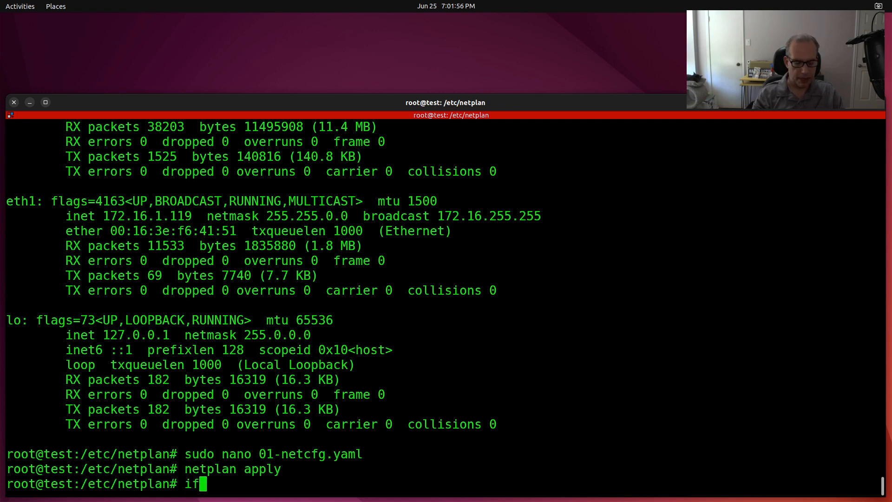
pyautogui.press('Return')
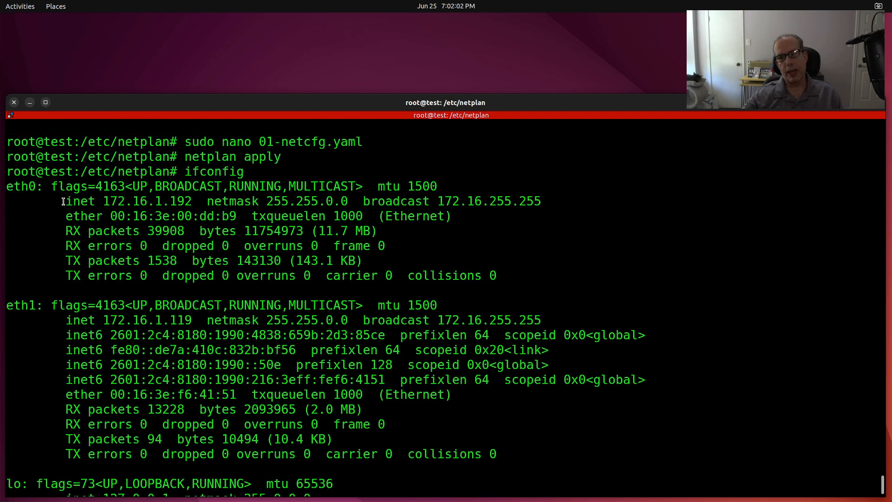
pyautogui.scroll(-3)
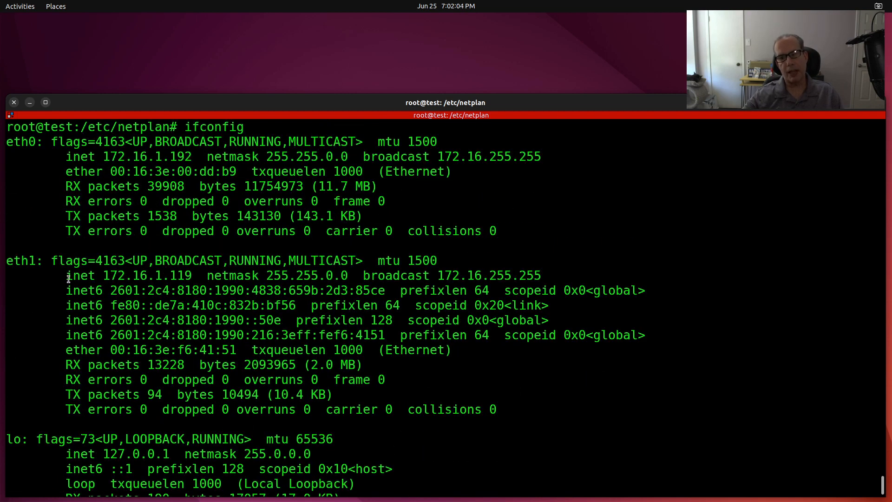
pyautogui.doubleClick(114, 276)
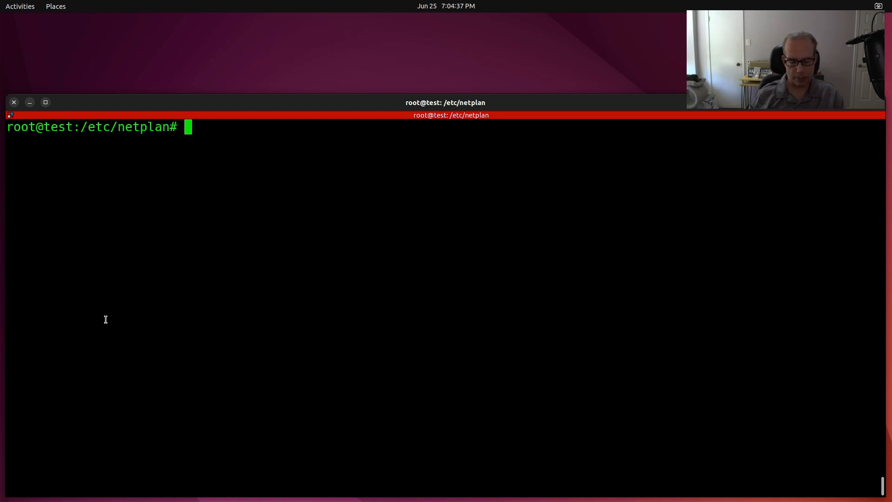
pyautogui.write('ifco')
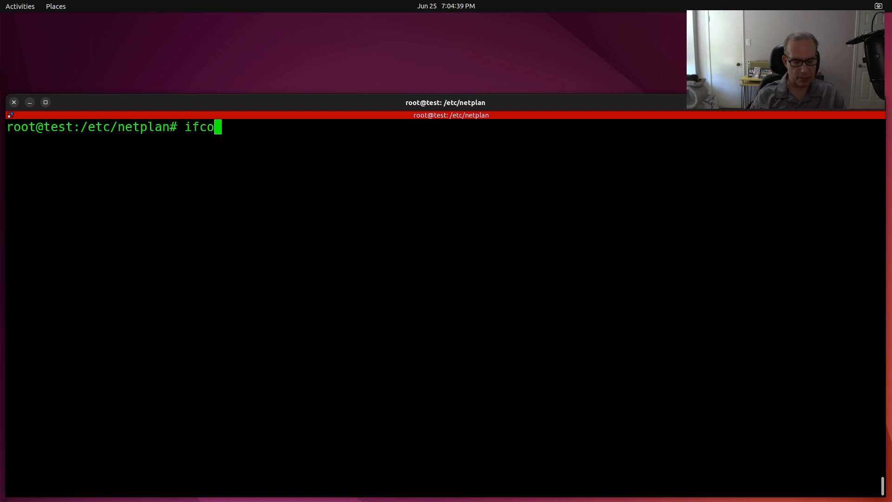
pyautogui.press('Return')
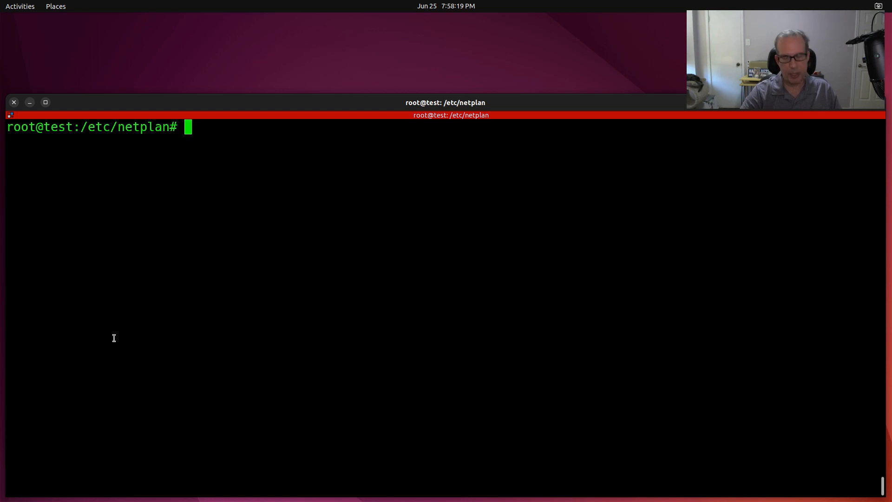
# Install the vlan package with sudo apt install vlan
pyautogui.write('sudo apt install vlan')
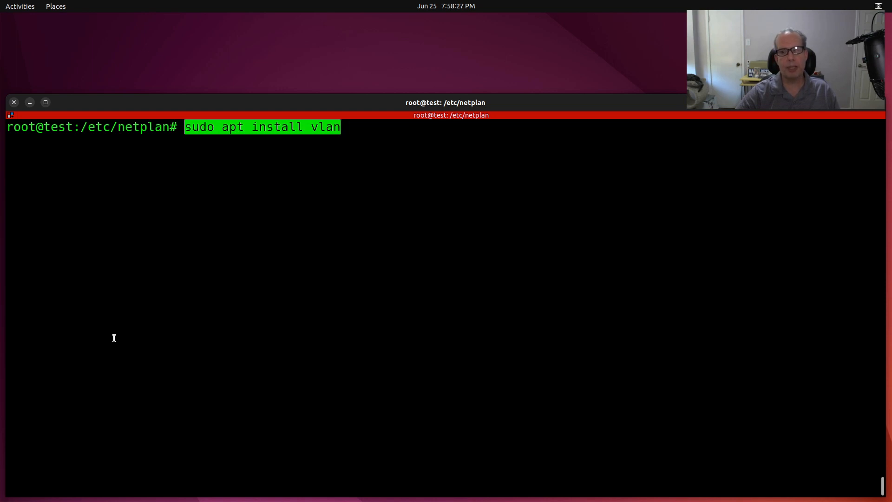
pyautogui.press('Return')
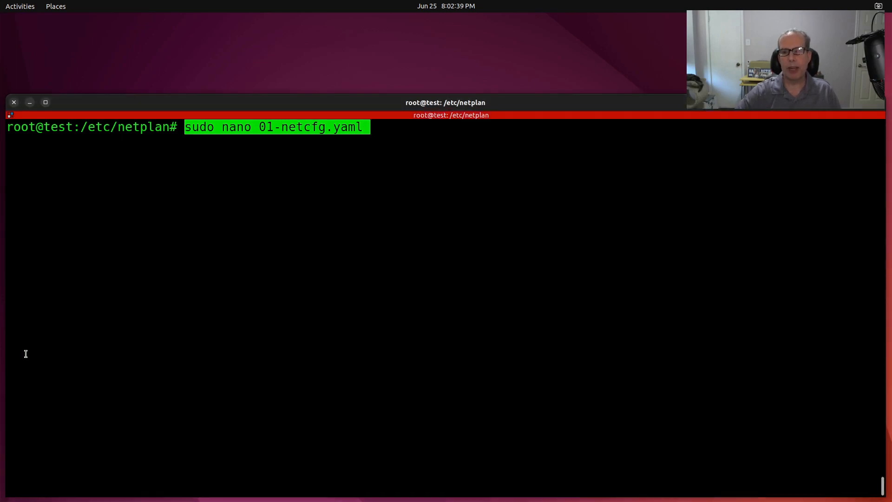
pyautogui.press('Return')
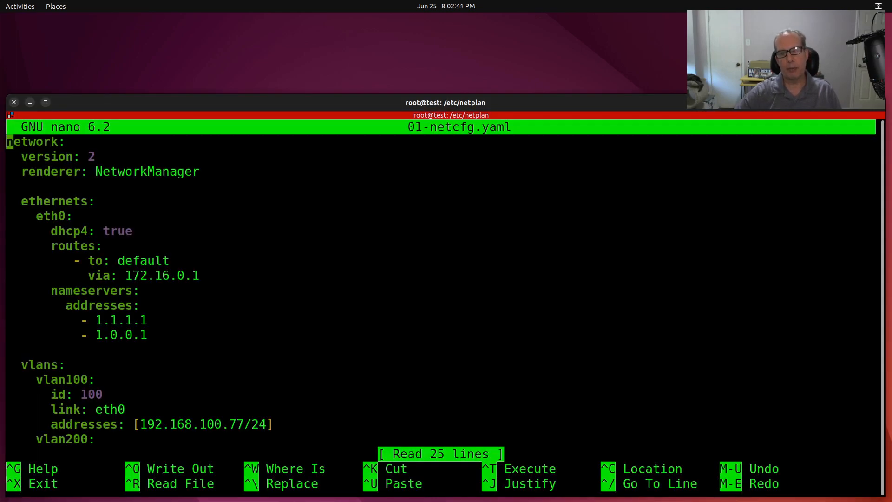
pyautogui.press('Down')
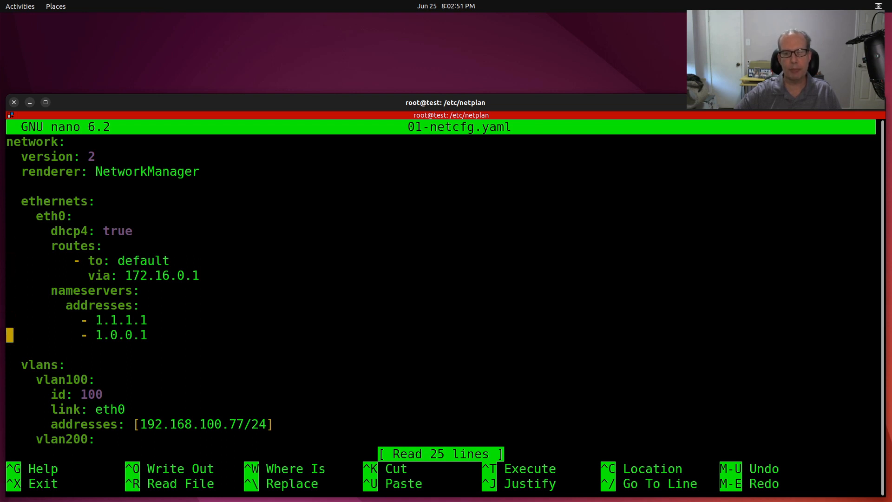
pyautogui.scroll(-3)
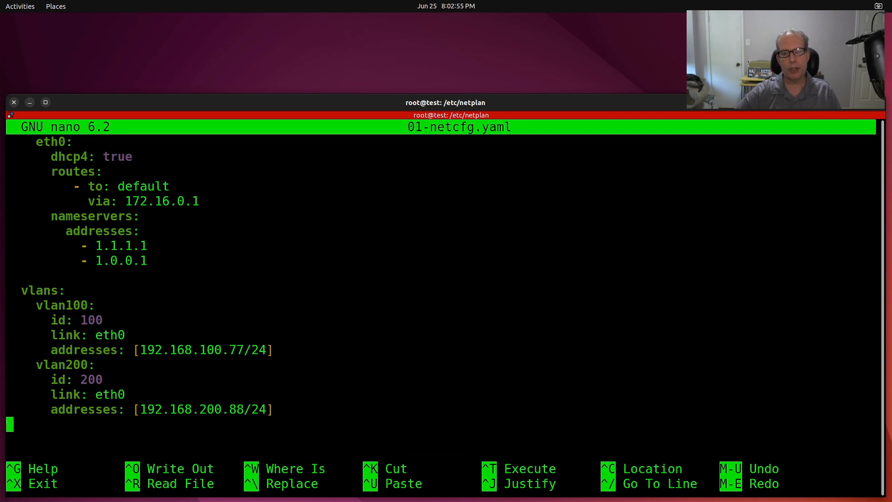
pyautogui.press('Up')
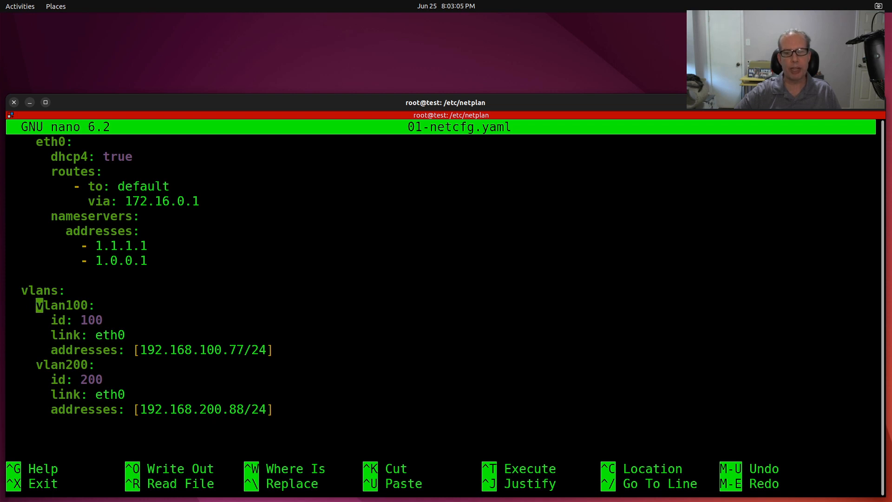
pyautogui.press('Down')
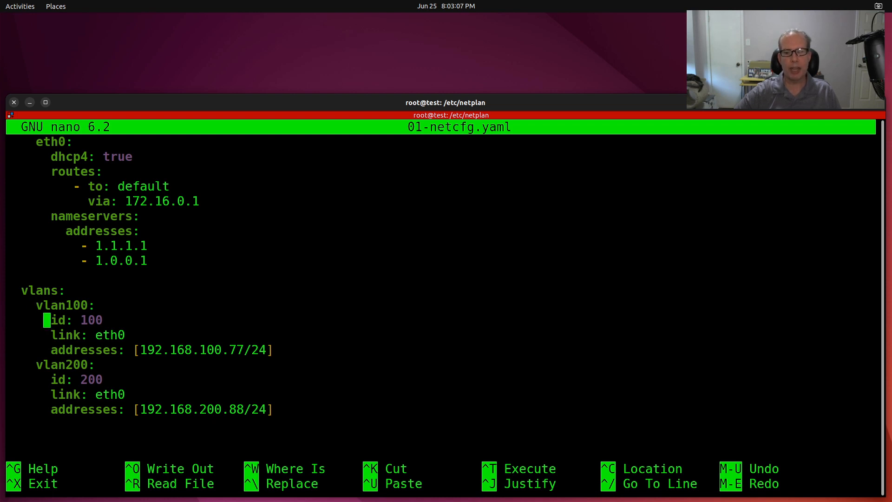
pyautogui.press('End')
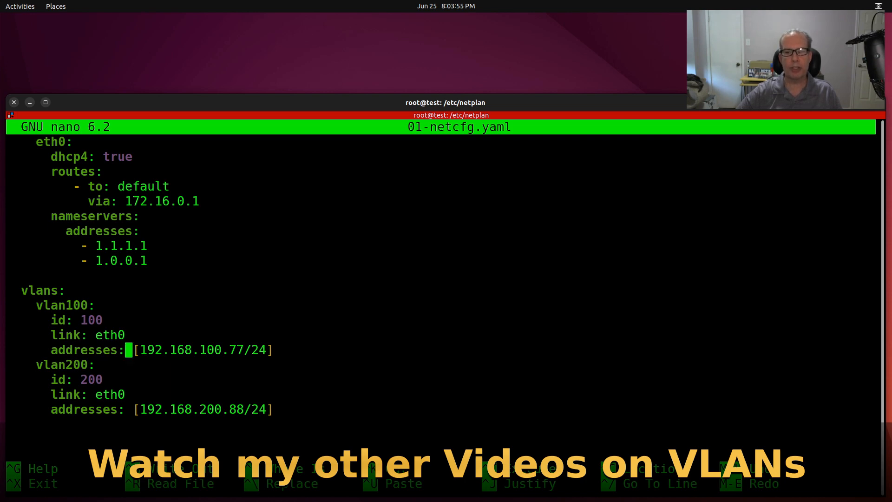
pyautogui.press('Right')
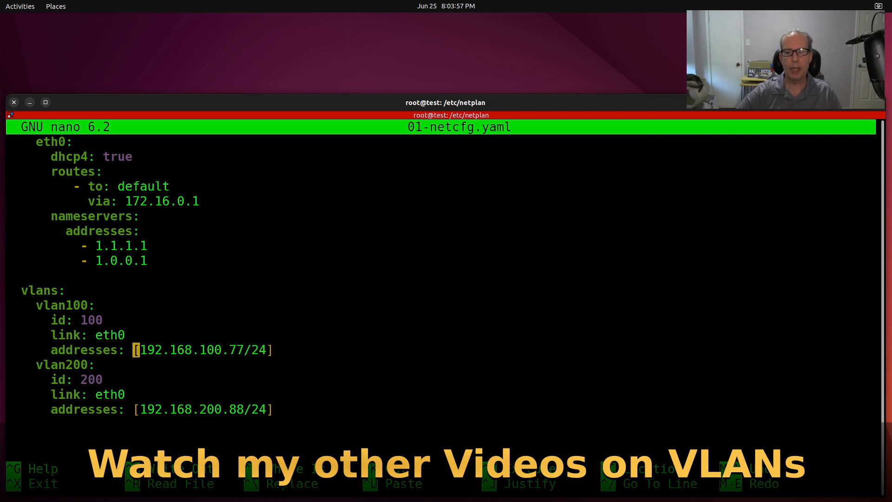
pyautogui.moveTo(256, 349)
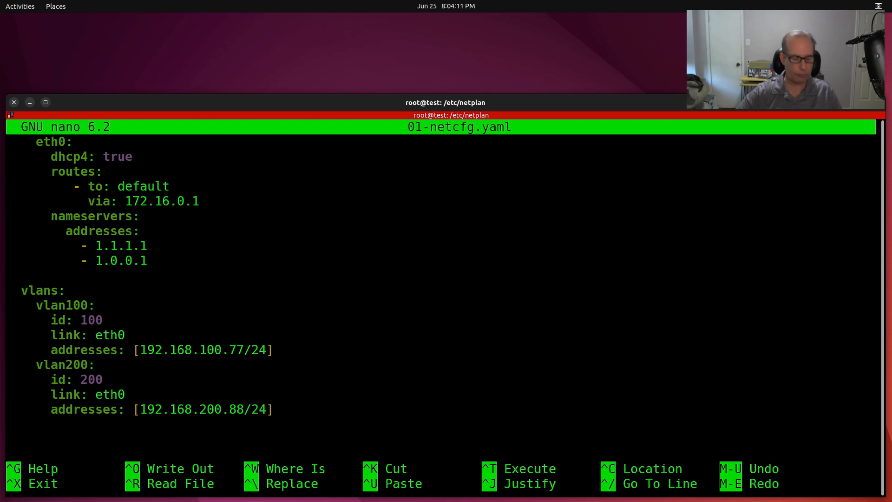
# Leave nano and apply the new VLAN configuration with netplan apply
pyautogui.press('ctrl+x')
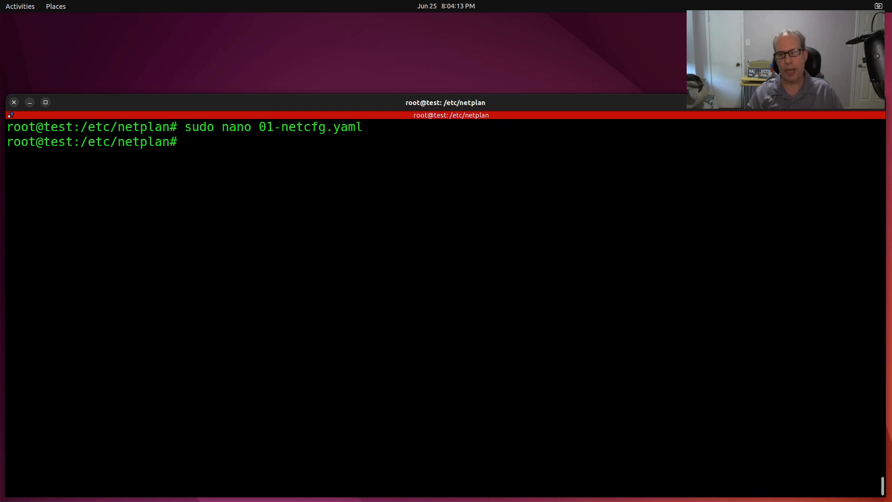
pyautogui.write('ne')
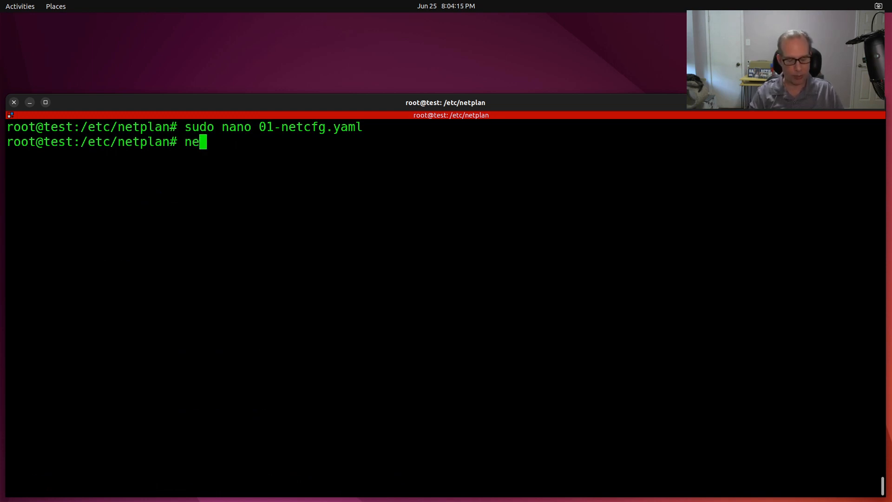
pyautogui.write('tplan a')
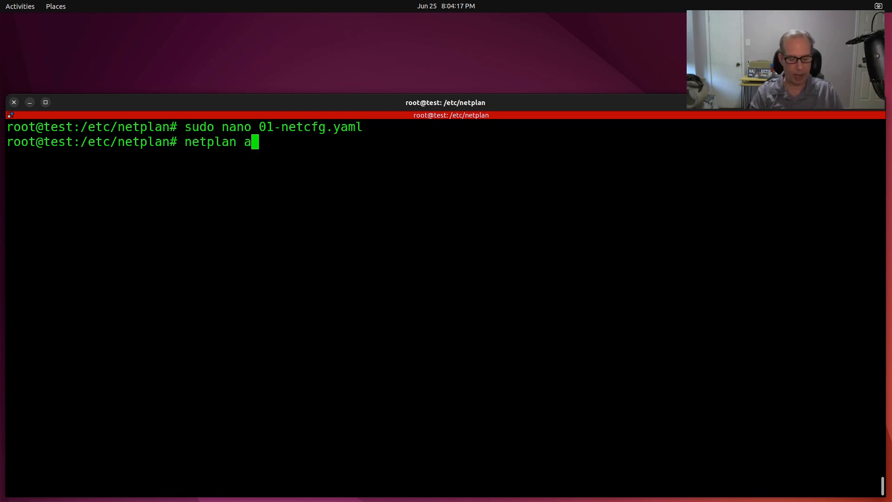
pyautogui.press('Return')
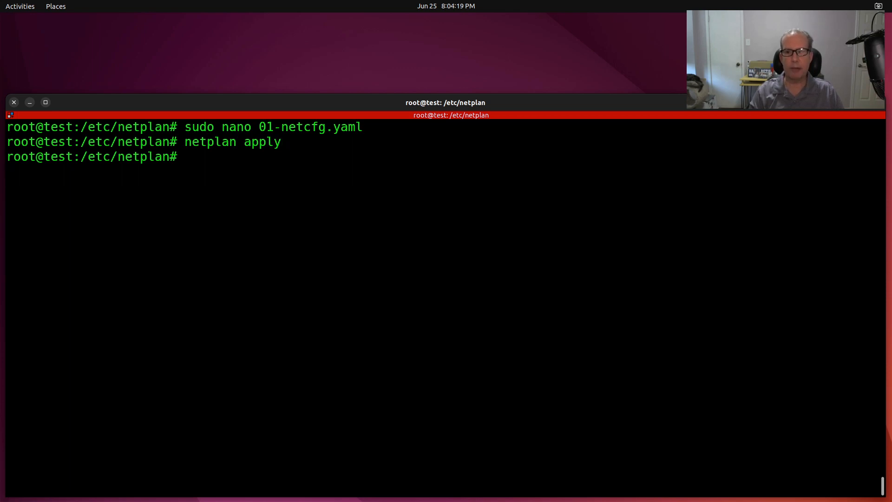
# List interfaces with ifconfig, showing vlan100 at 192.168.100.77 and vlan200 at 192.168.200.88
pyautogui.write('if')
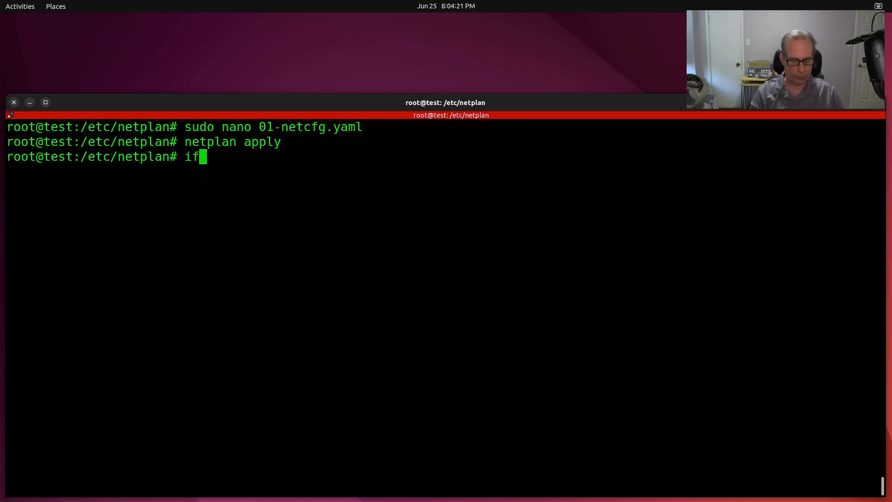
pyautogui.press('Return')
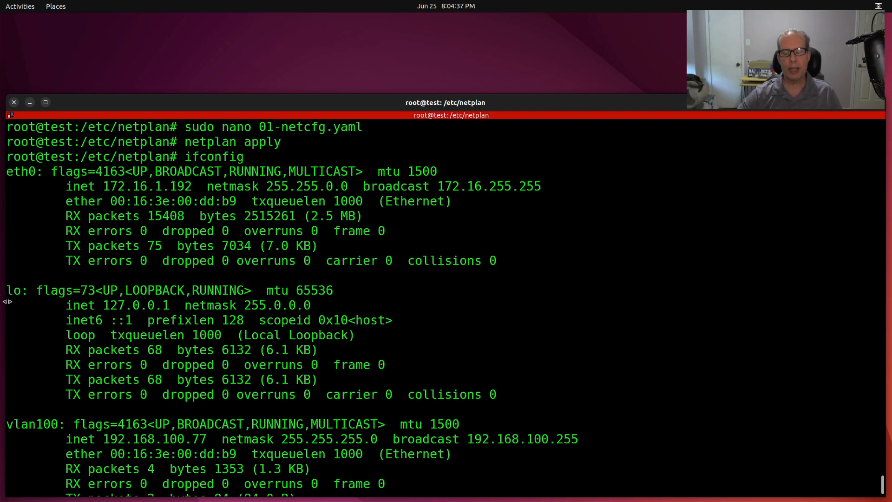
pyautogui.scroll(-3)
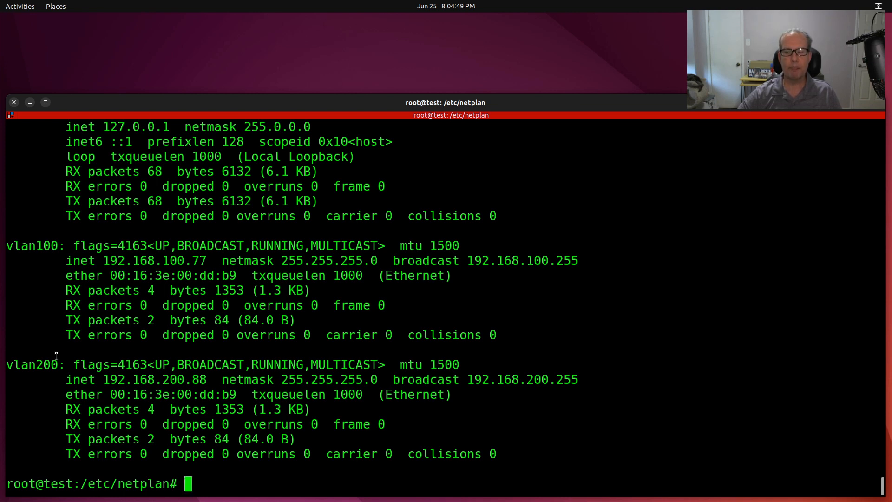
pyautogui.moveTo(80, 387)
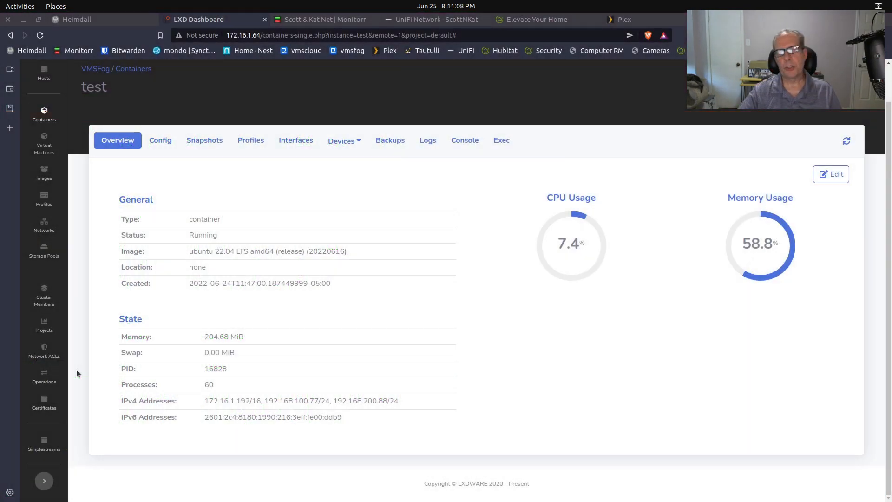
pyautogui.moveTo(289, 409)
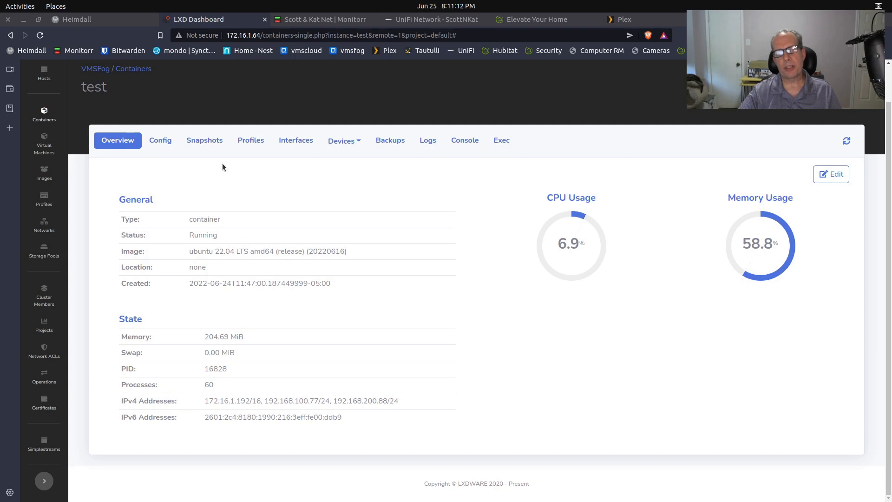
pyautogui.moveTo(245, 194)
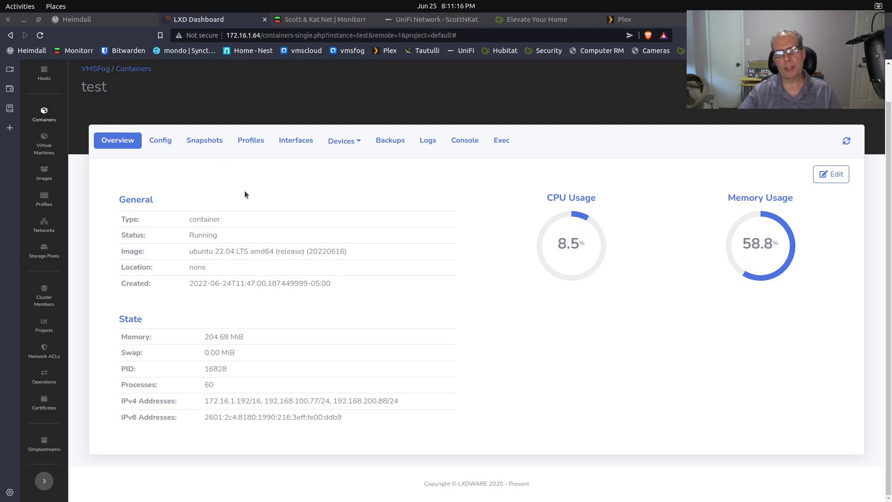
pyautogui.moveTo(224, 195)
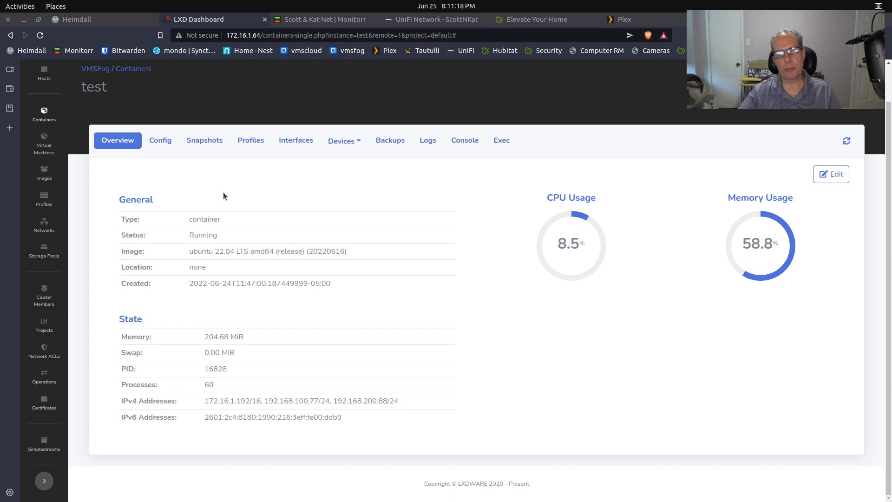
pyautogui.moveTo(163, 178)
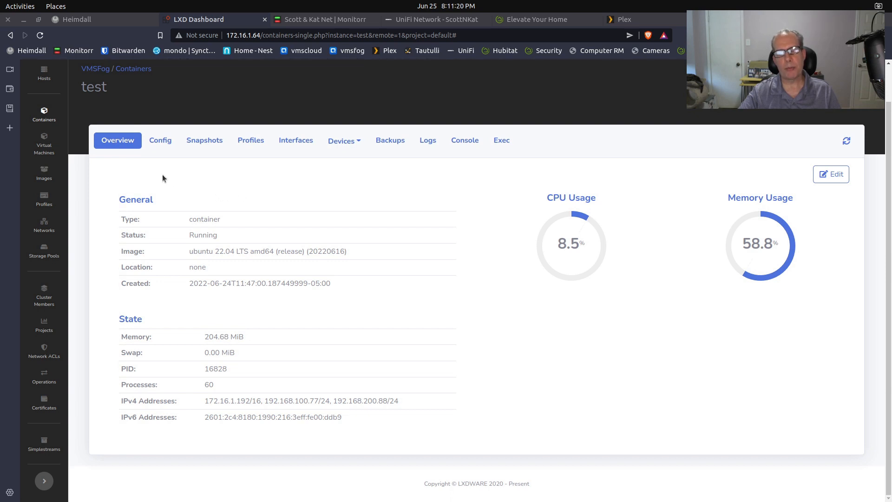
pyautogui.moveTo(181, 187)
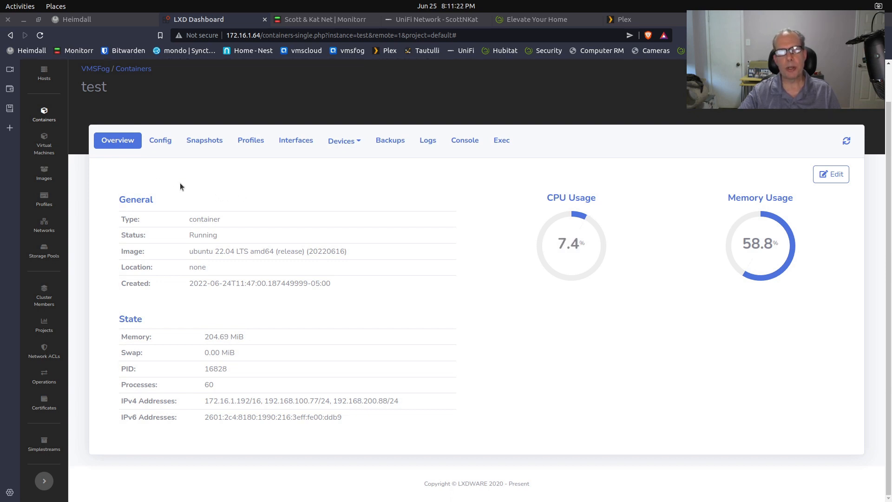
pyautogui.moveTo(124, 221)
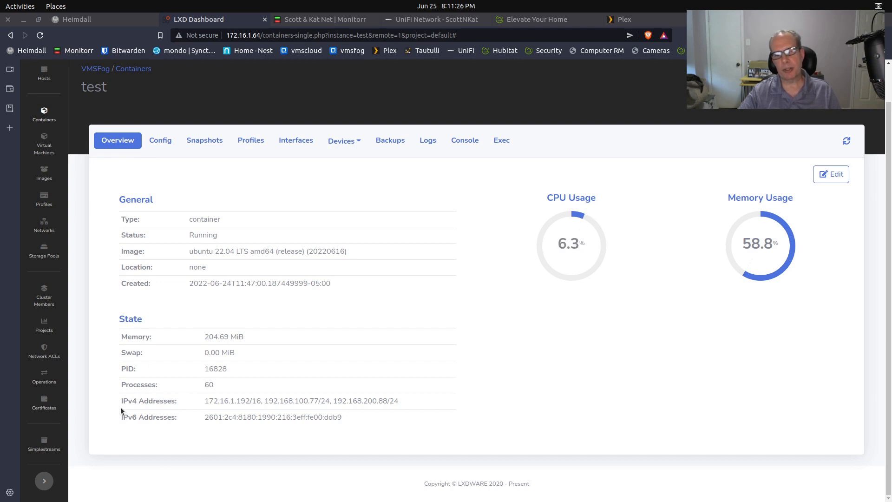
pyautogui.moveTo(126, 393)
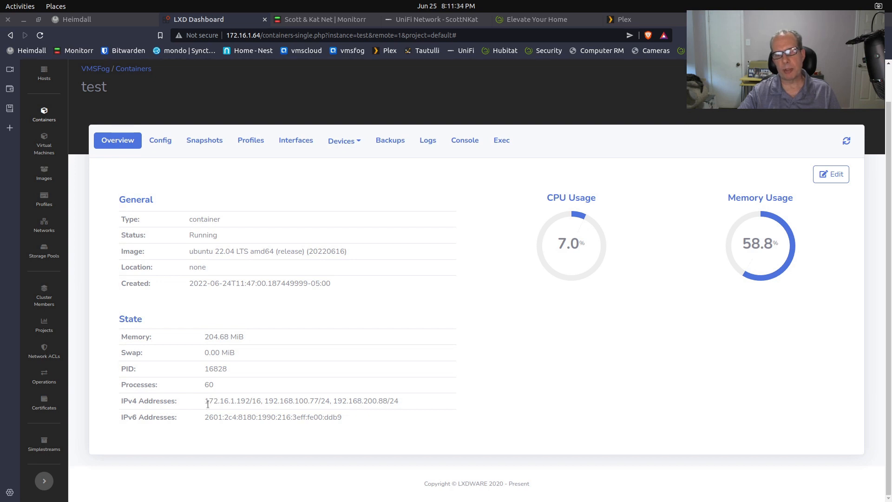
# Select the test container's IPv4 list showing 172.16.1.192, 192.168.100.77 and 192.168.200.88
pyautogui.doubleClick(219, 400)
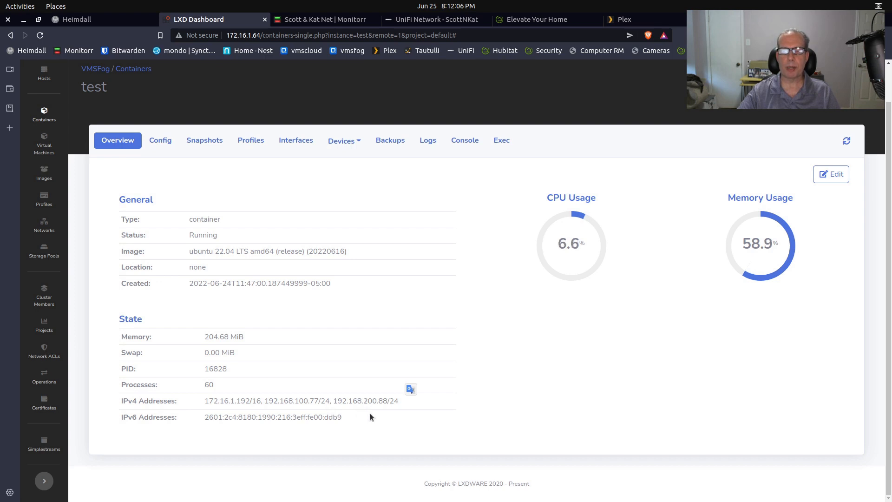
pyautogui.moveTo(391, 436)
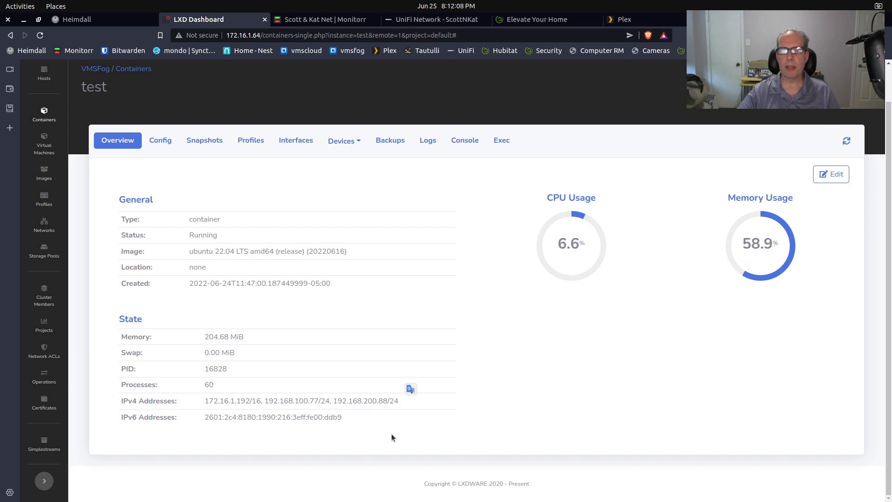